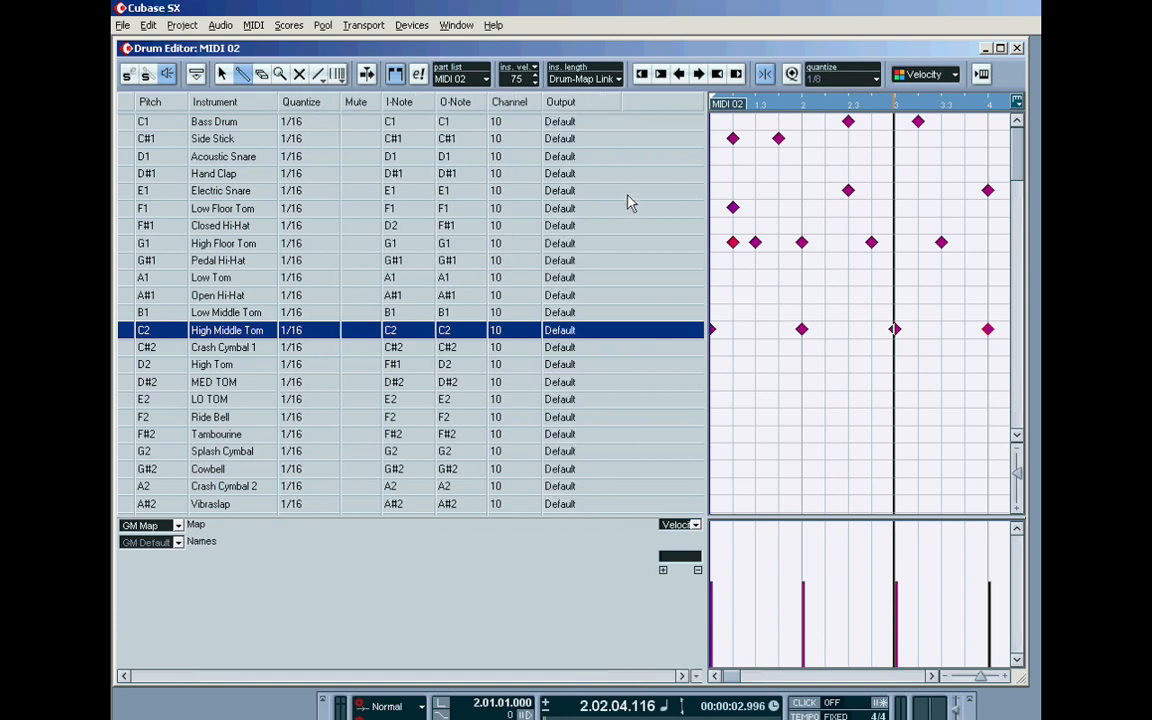
{"action": "mouse_move", "coordinate": [555, 458]}
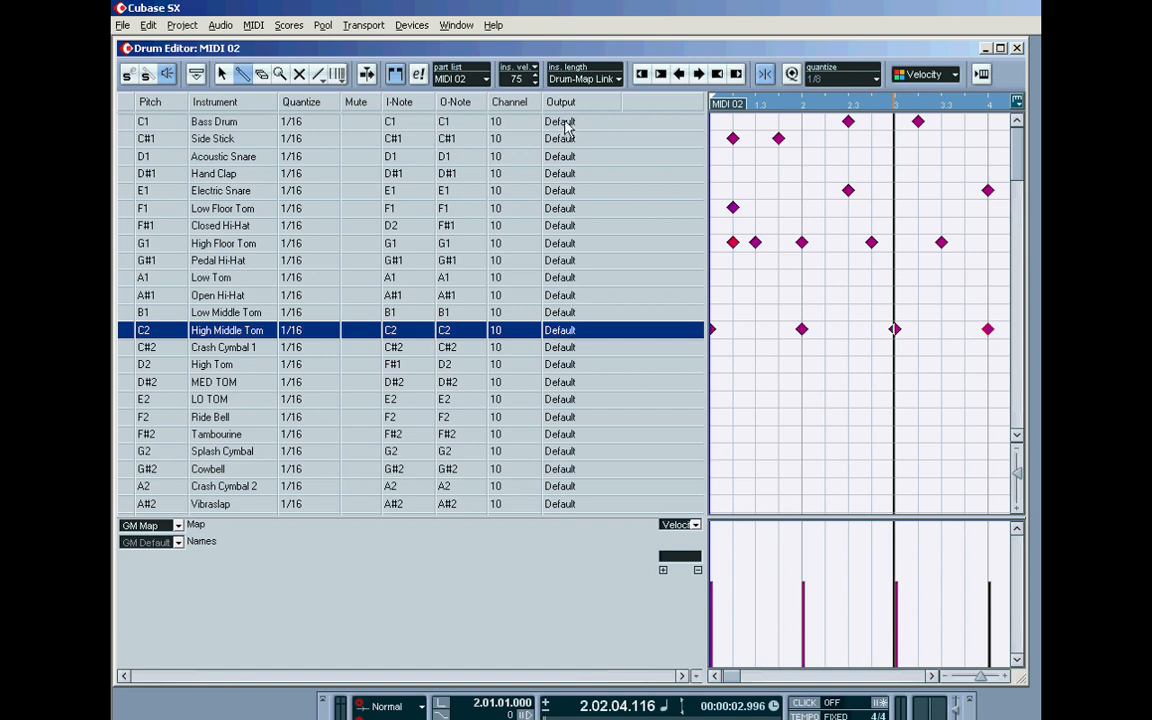
{"action": "mouse_move", "coordinate": [878, 348]}
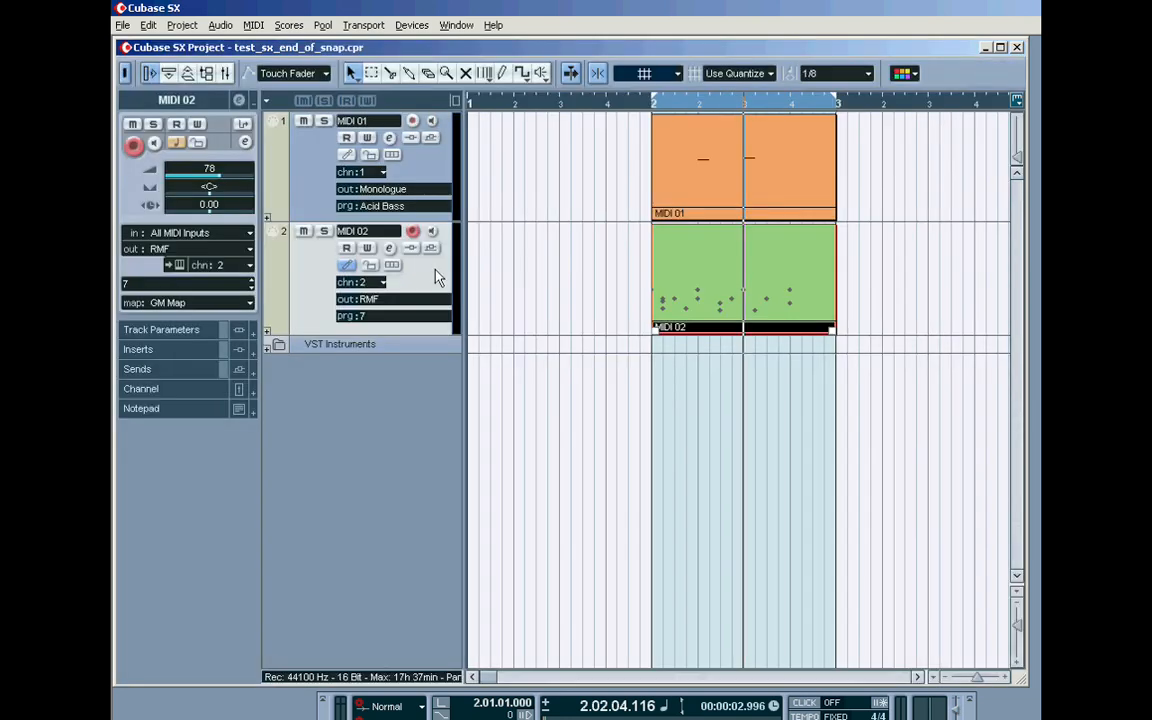
{"action": "mouse_move", "coordinate": [518, 328]}
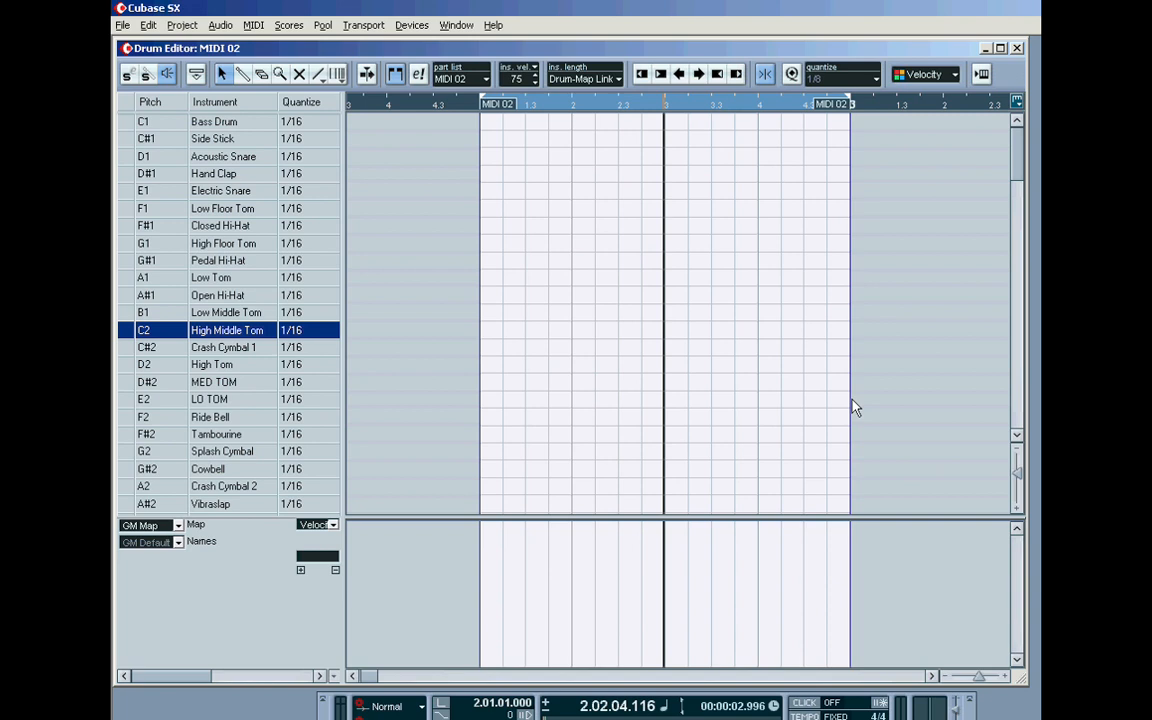
Show the RMF rhythm sampler panel for MIDI 02 from the Devices menu.
{"action": "left_click", "coordinate": [411, 25]}
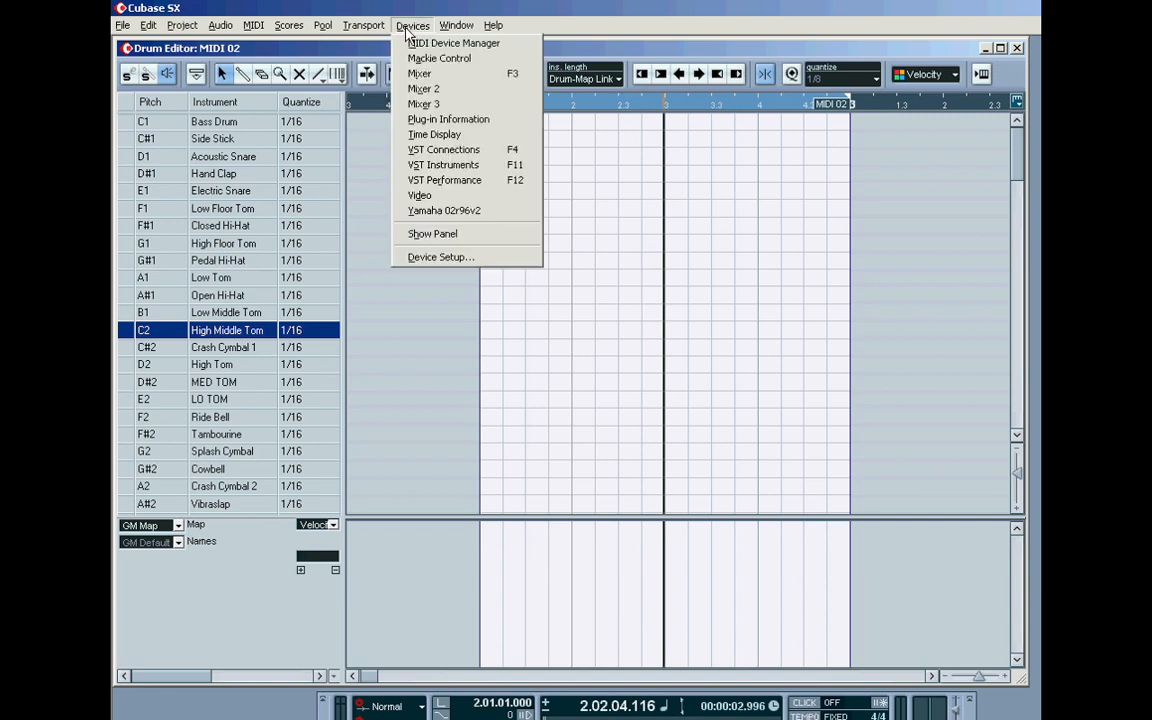
{"action": "left_click", "coordinate": [442, 164]}
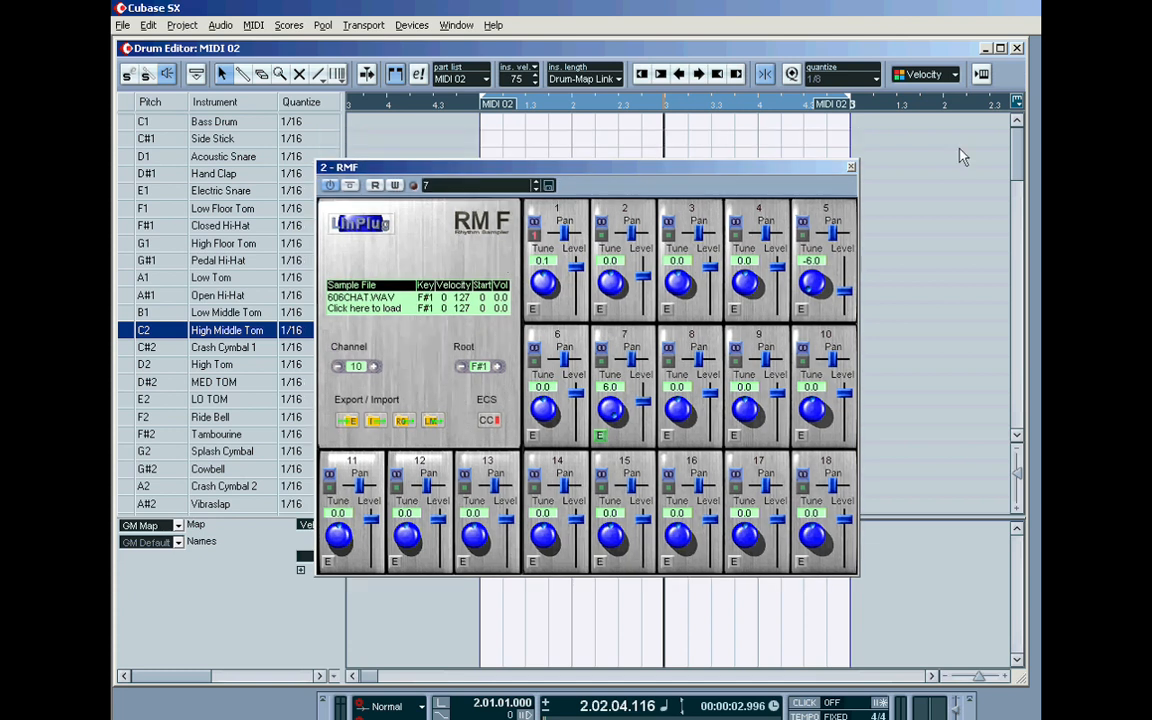
{"action": "mouse_move", "coordinate": [836, 176]}
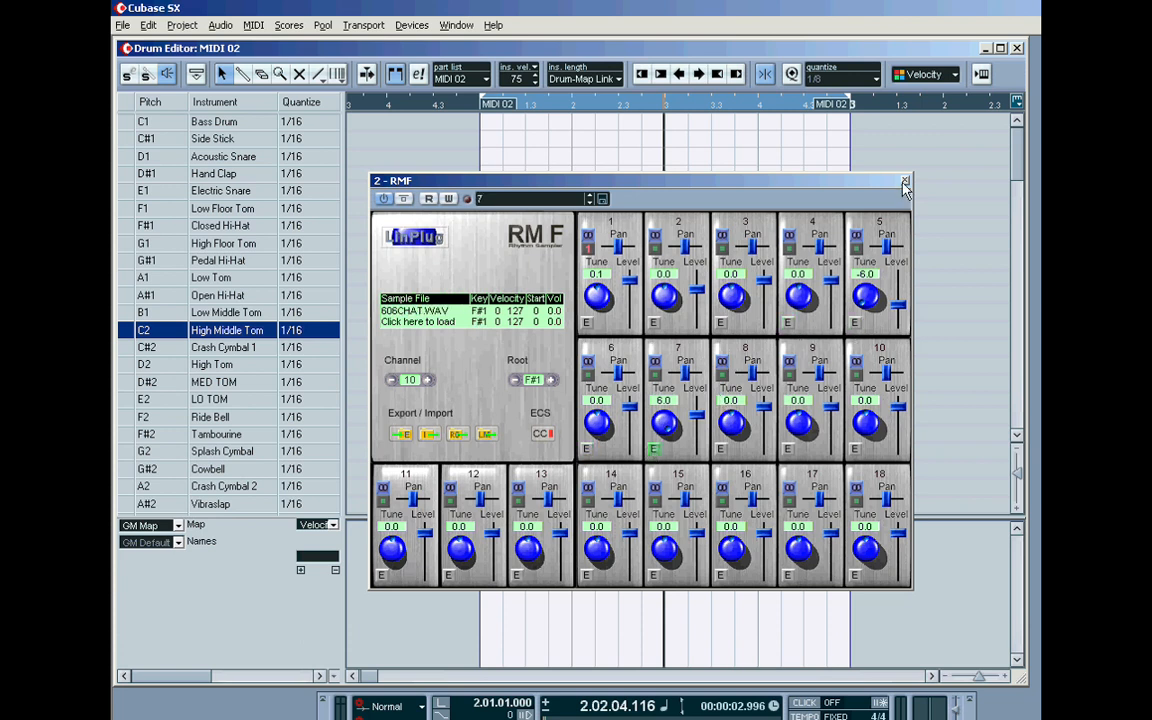
Close the RMF sampler panel, leaving the empty MIDI 02 Drum Editor.
{"action": "left_click", "coordinate": [903, 181]}
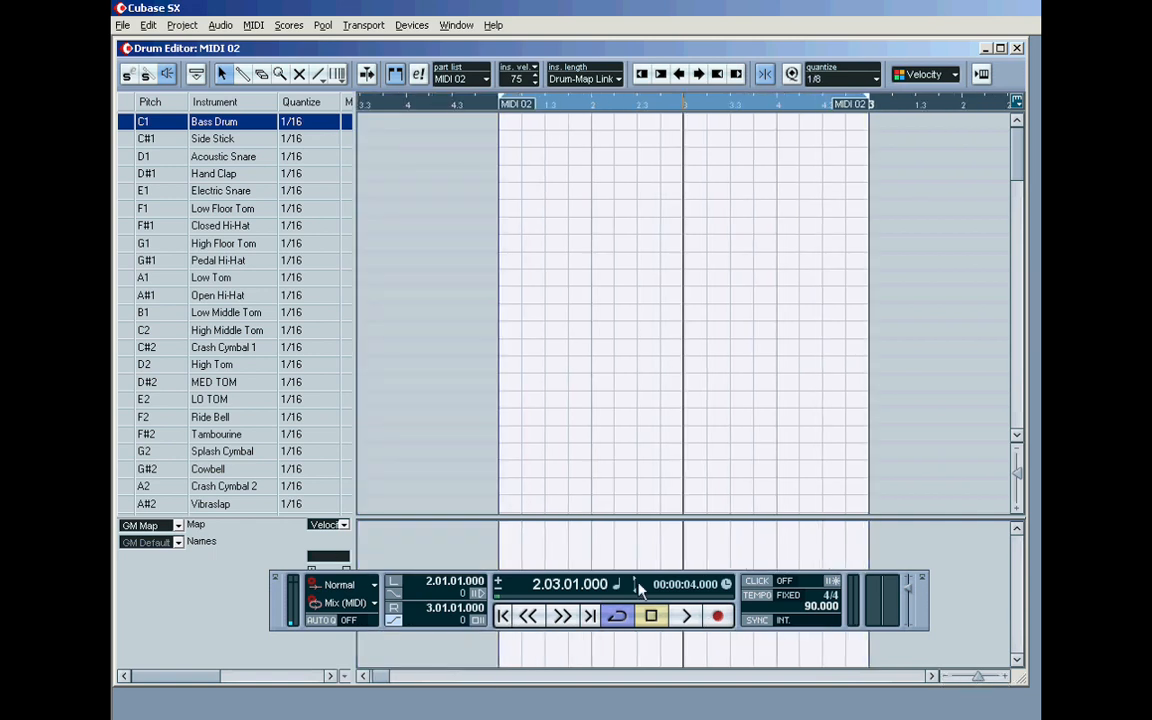
{"action": "mouse_move", "coordinate": [363, 451]}
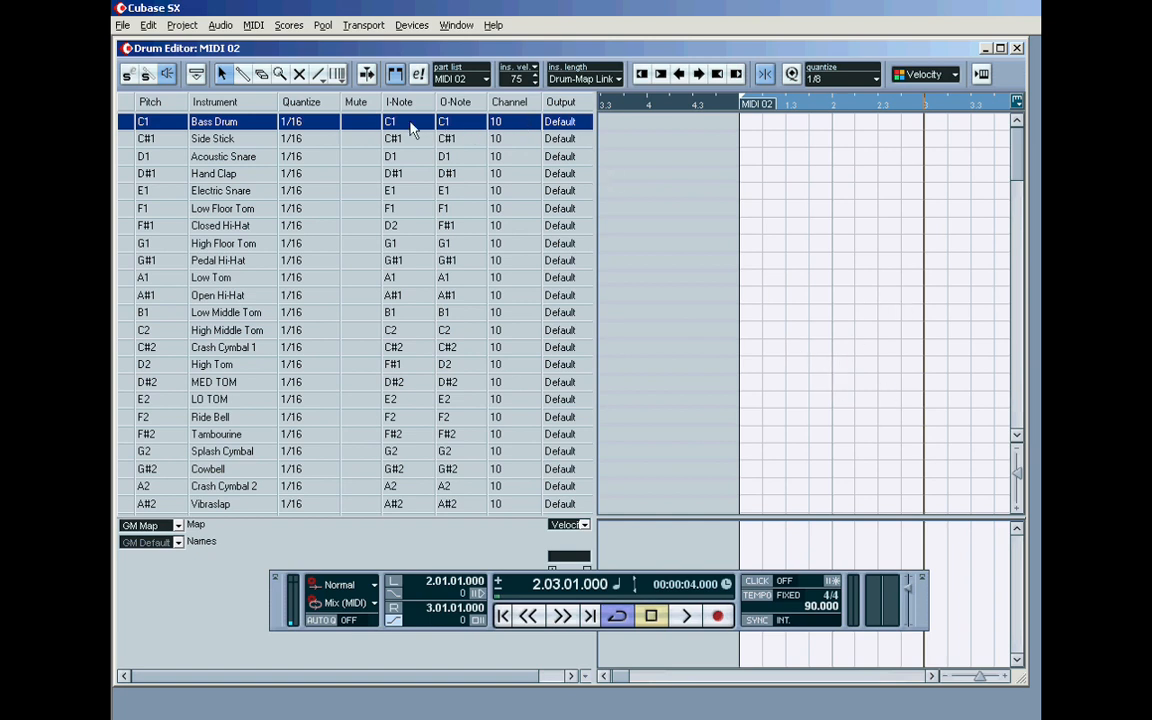
{"action": "mouse_move", "coordinate": [451, 131]}
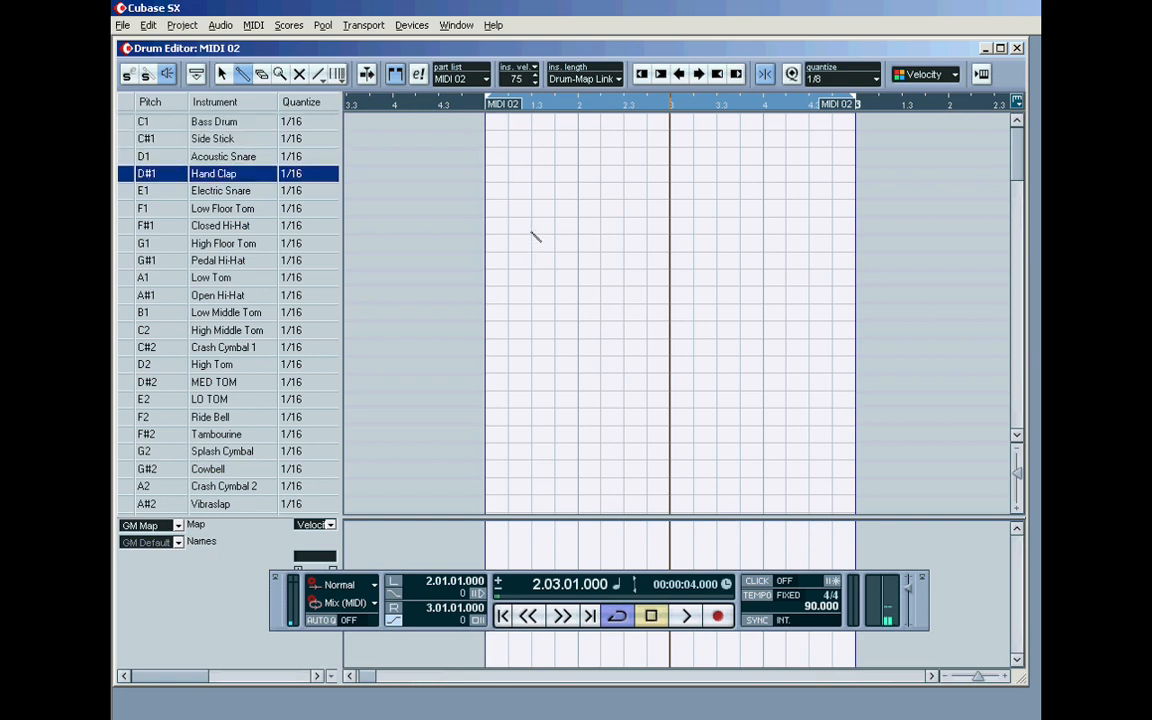
{"action": "mouse_move", "coordinate": [365, 178]}
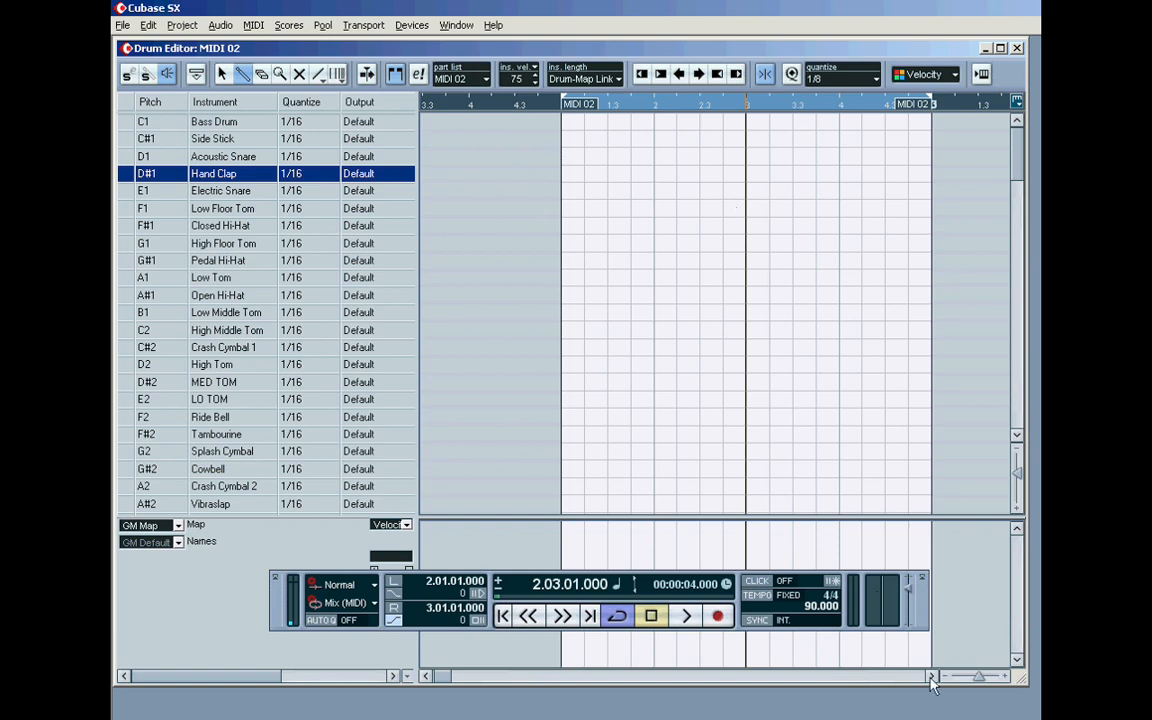
{"action": "mouse_move", "coordinate": [575, 130]}
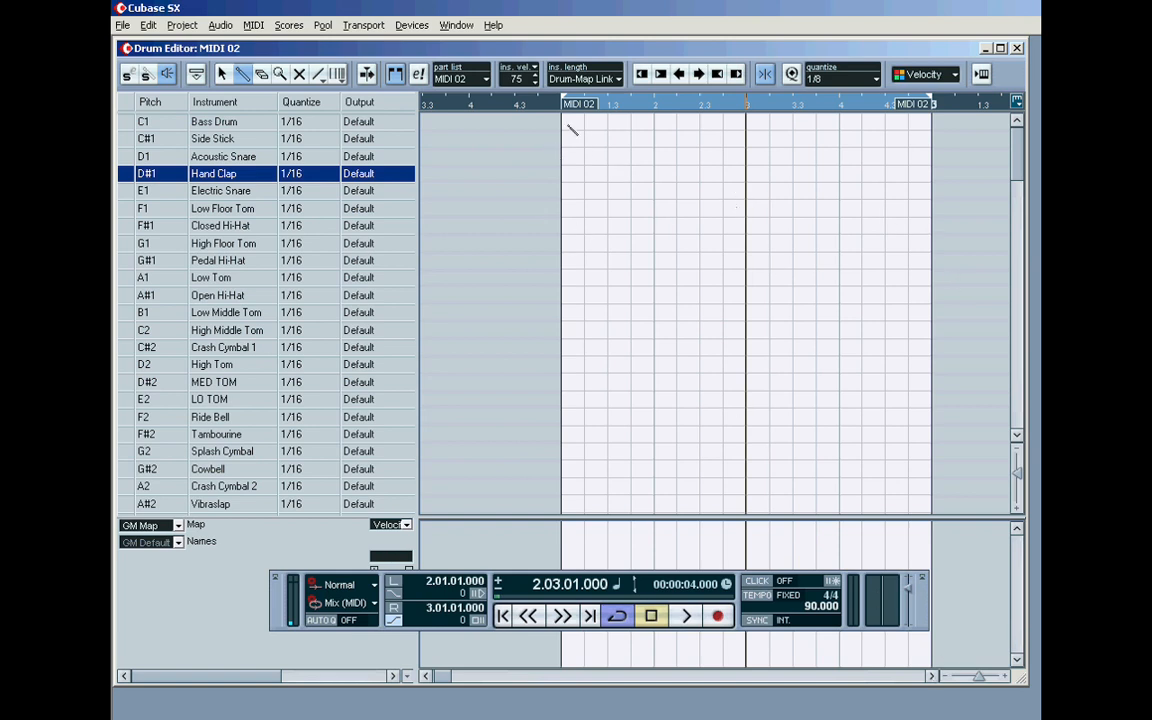
Rename Side Stick to SNARE, add kicks on 1, 2.3, 3 and snares on 2, 4, then audition.
{"action": "left_click", "coordinate": [561, 121]}
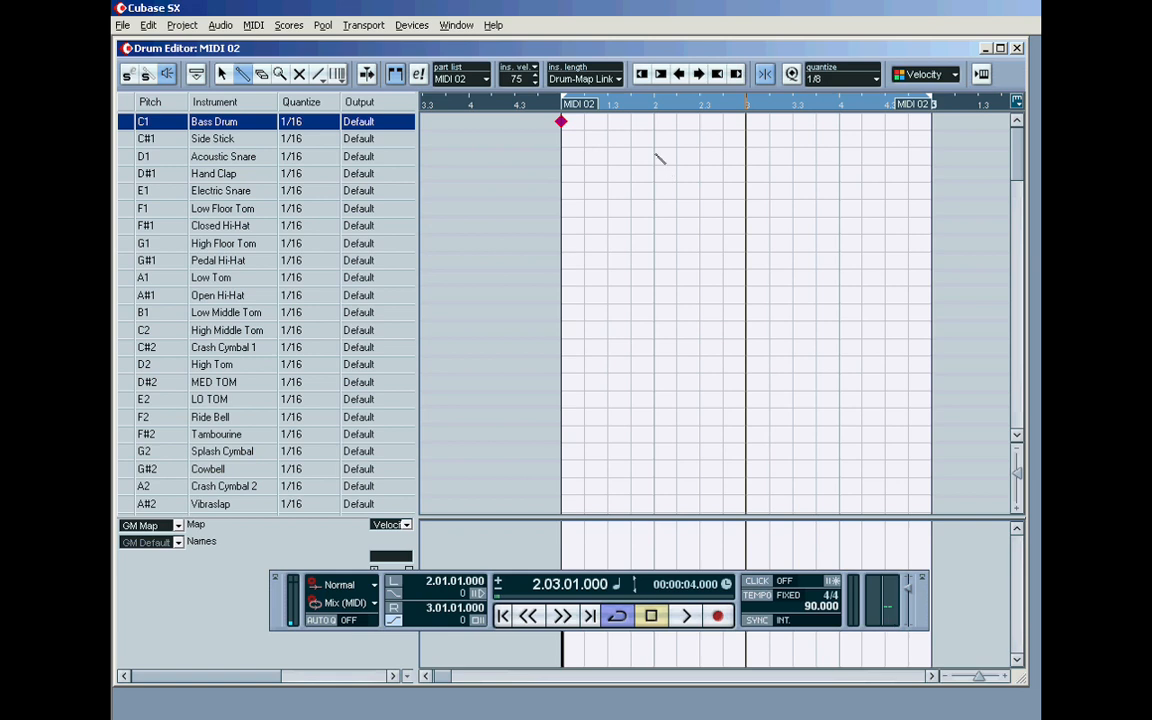
{"action": "left_click", "coordinate": [654, 138]}
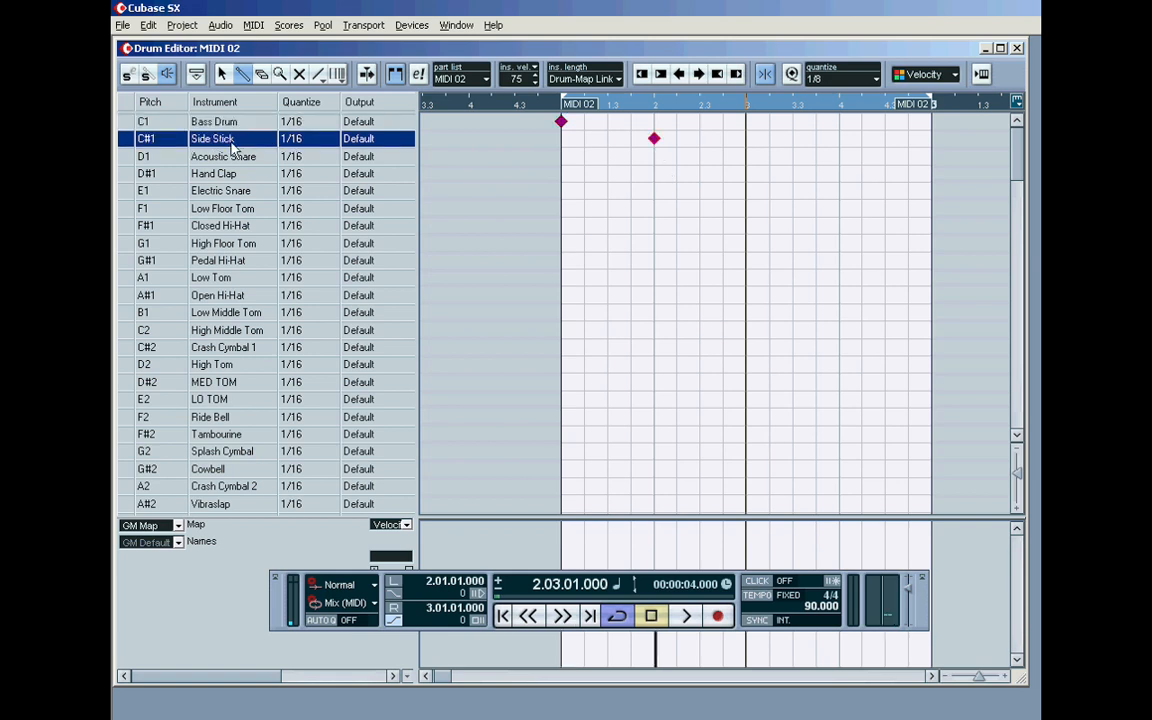
{"action": "type", "text": "SNARE"}
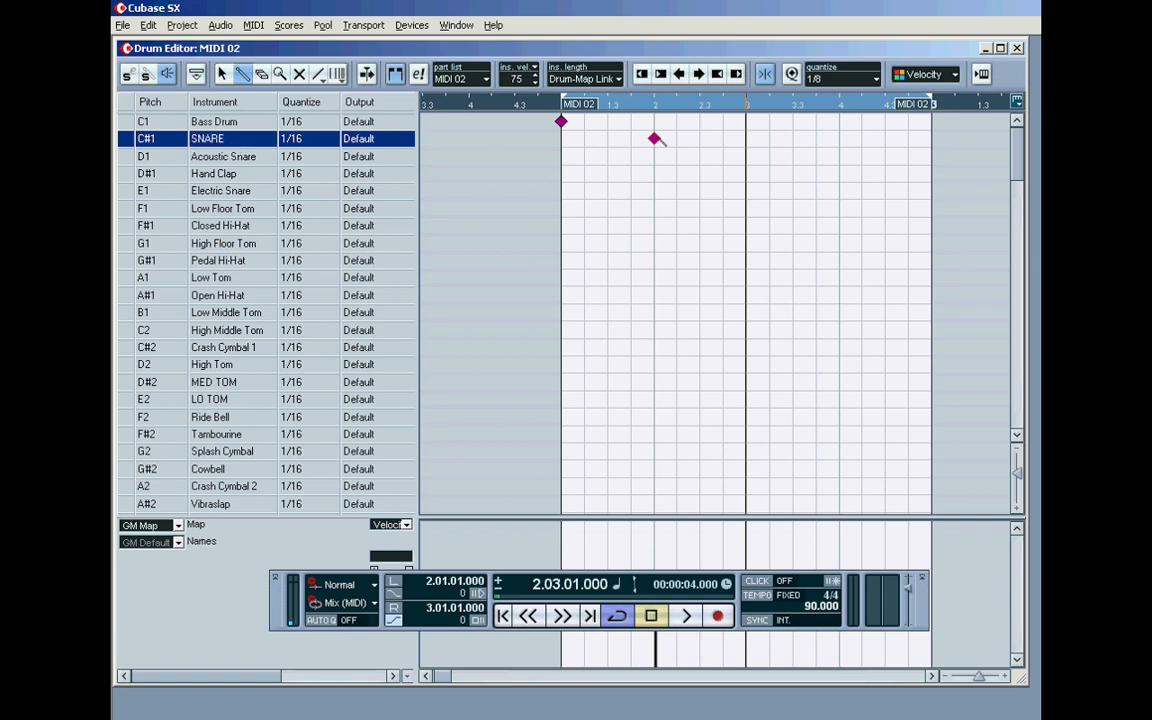
{"action": "left_click", "coordinate": [700, 122]}
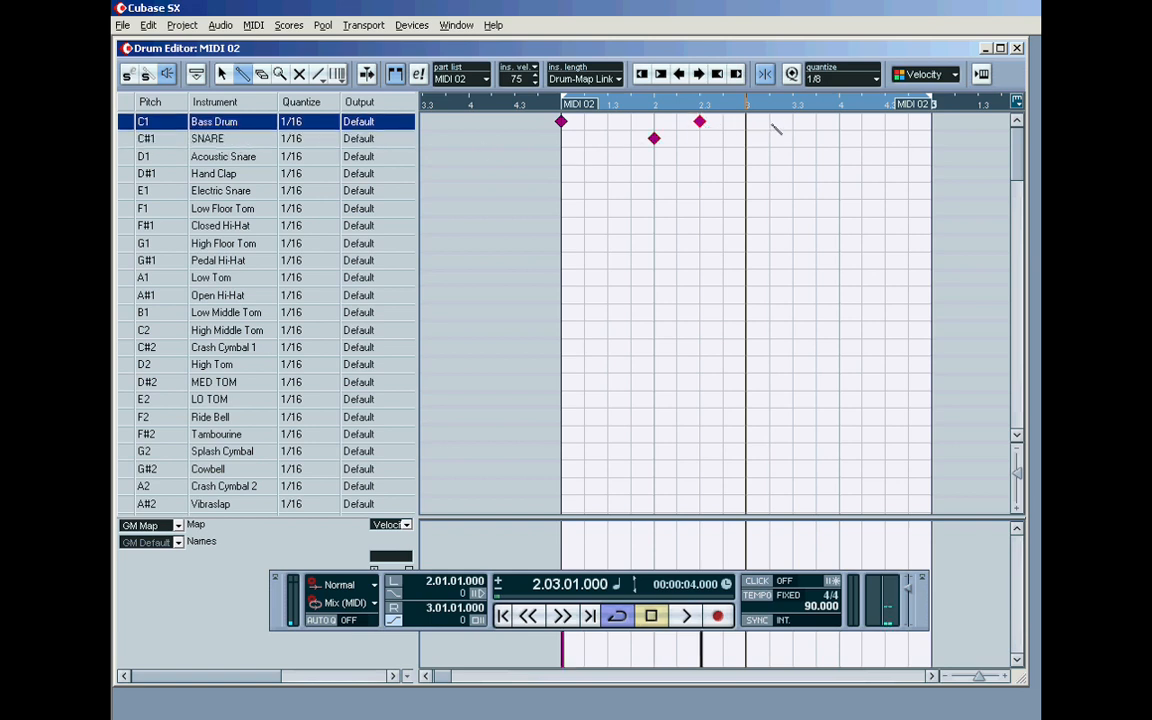
{"action": "left_click", "coordinate": [746, 121]}
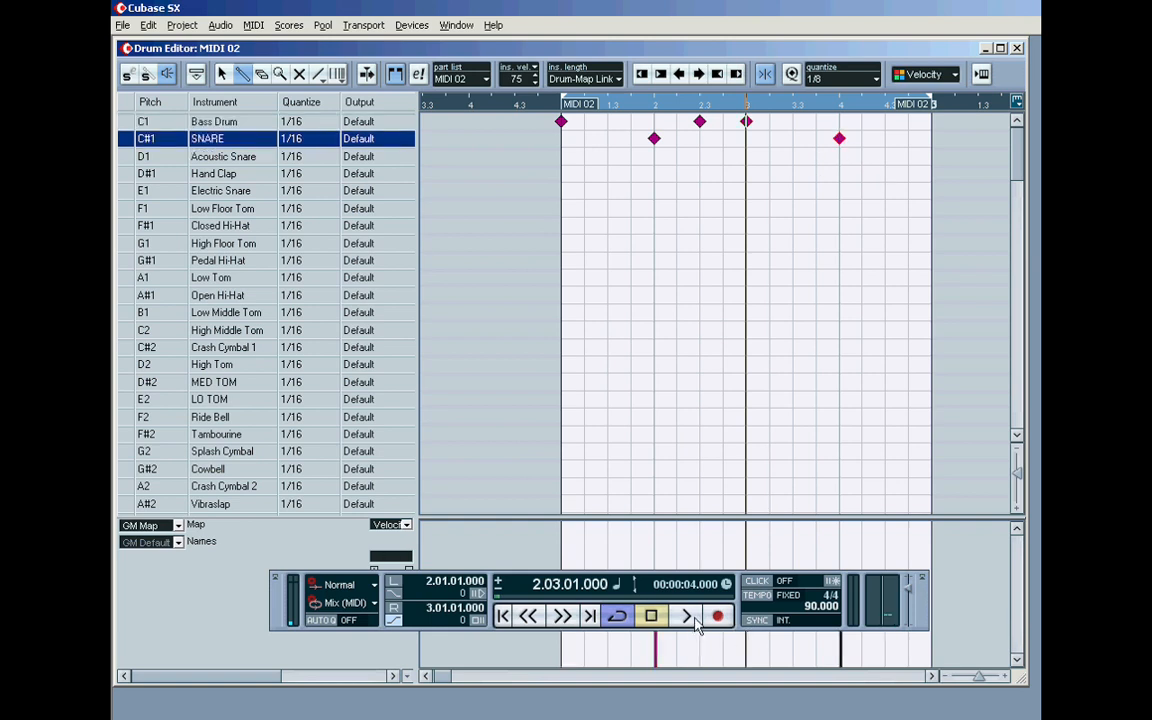
{"action": "left_click", "coordinate": [687, 616]}
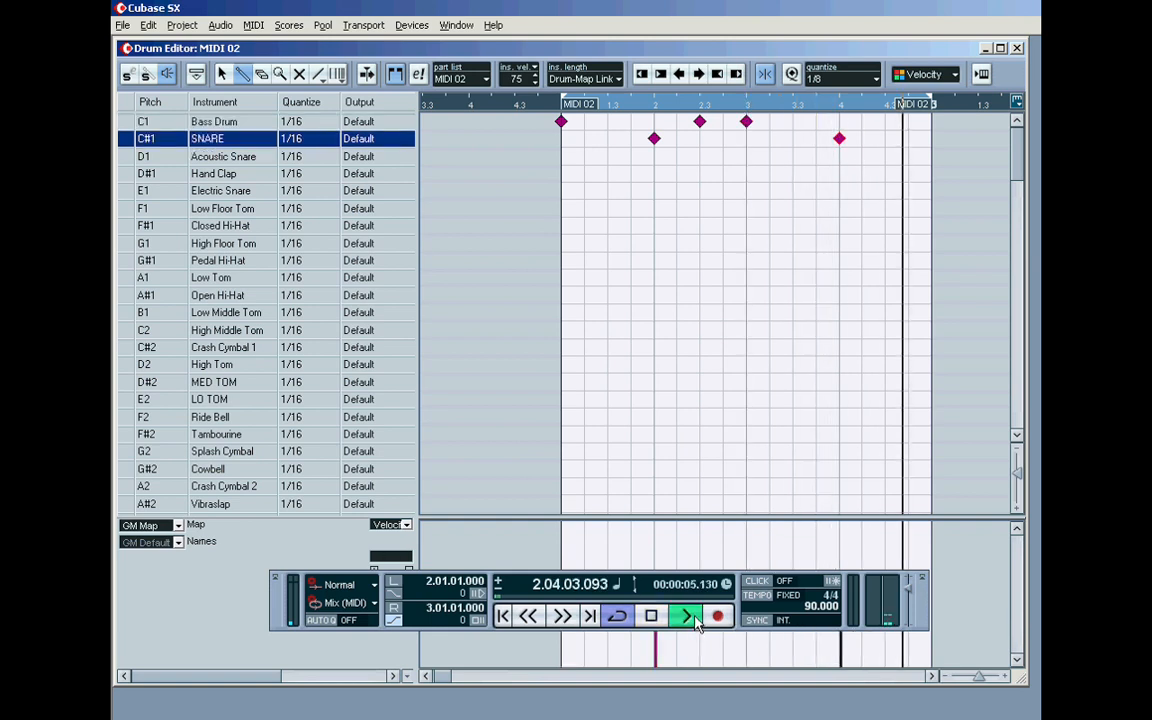
{"action": "left_click", "coordinate": [686, 616]}
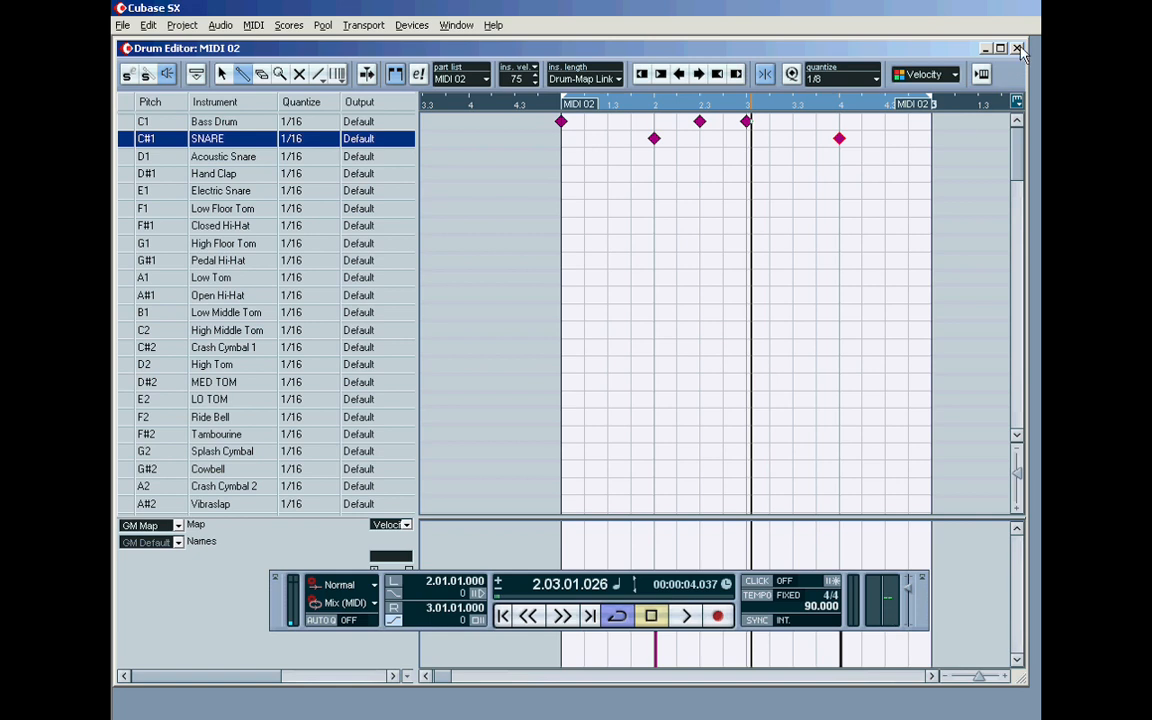
{"action": "left_click", "coordinate": [1018, 48]}
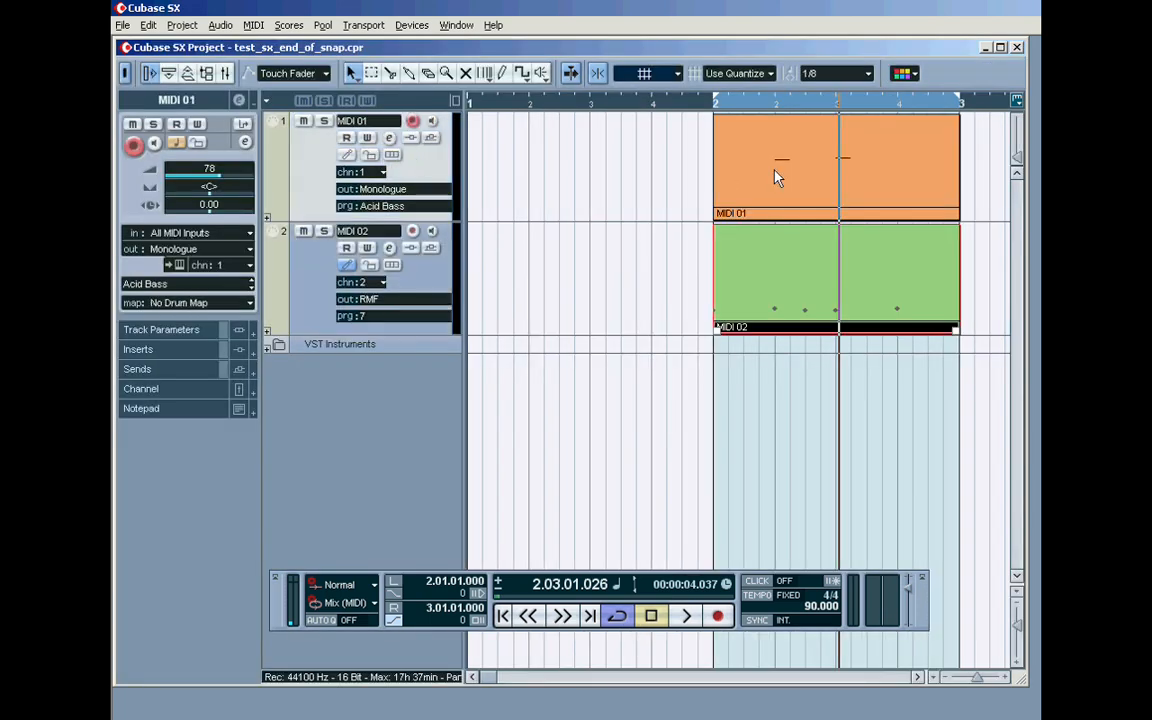
{"action": "mouse_move", "coordinate": [312, 125]}
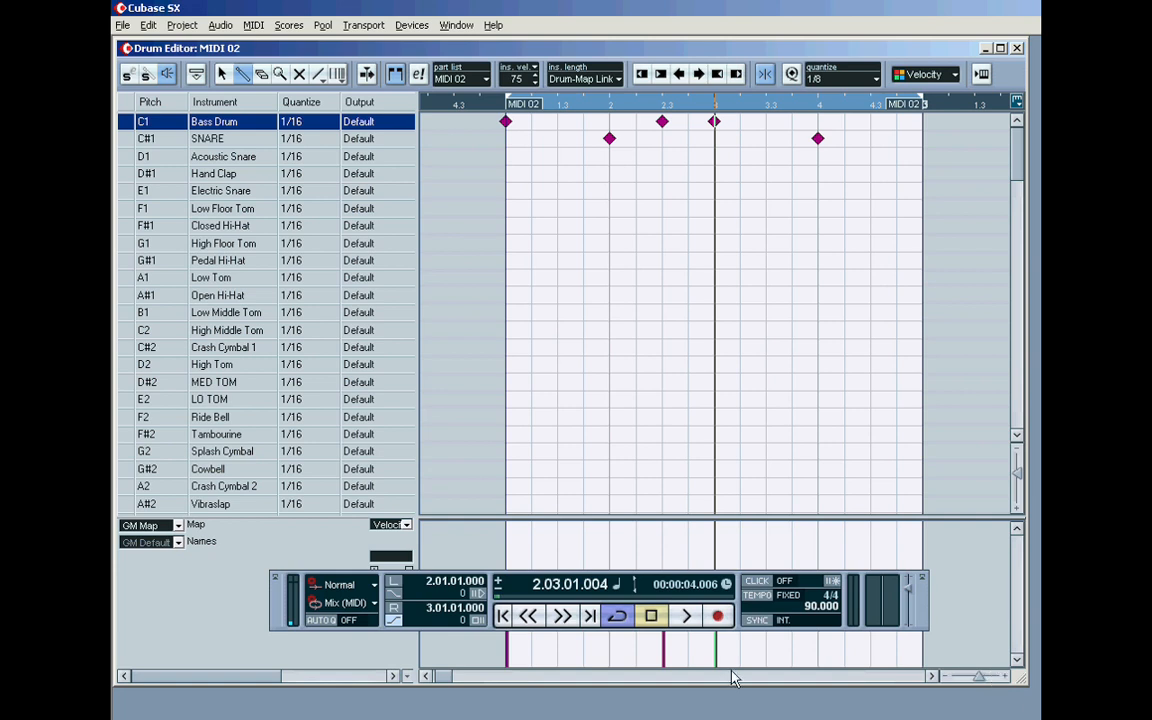
Rename the D1 and snare rows to CLAP RMF and SNARE RMF, selecting Closed Hi-Hat.
{"action": "left_click", "coordinate": [686, 615]}
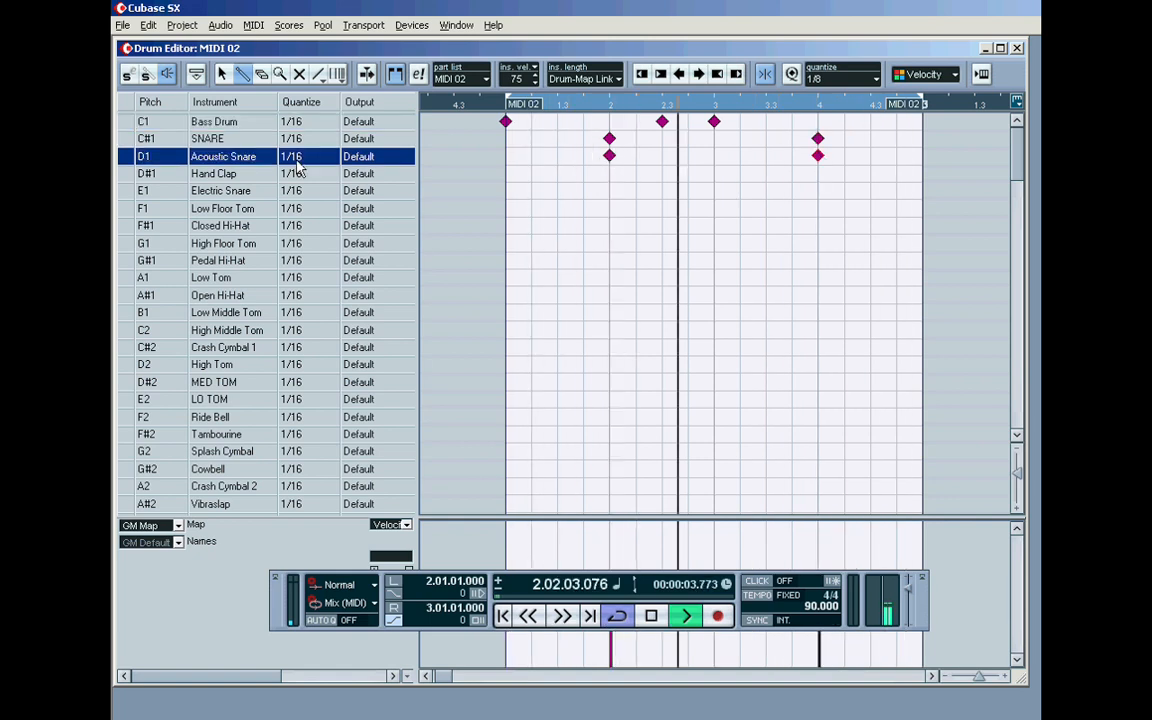
{"action": "double_click", "coordinate": [223, 156]}
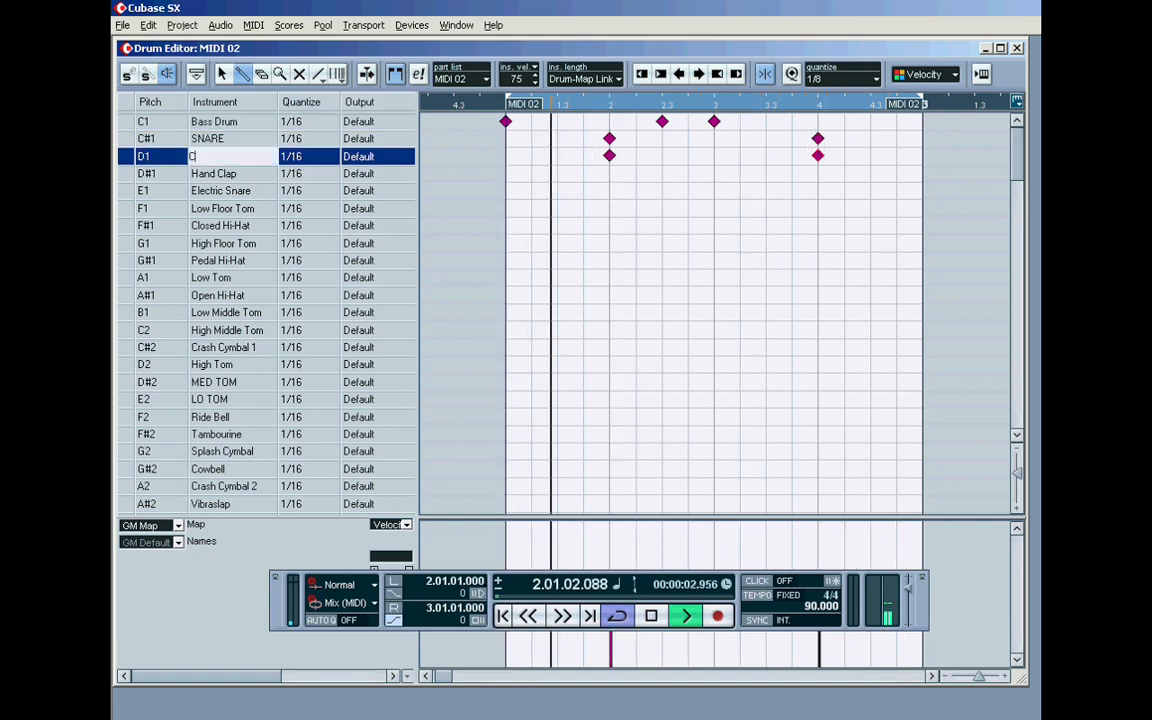
{"action": "type", "text": "CLAP RMF"}
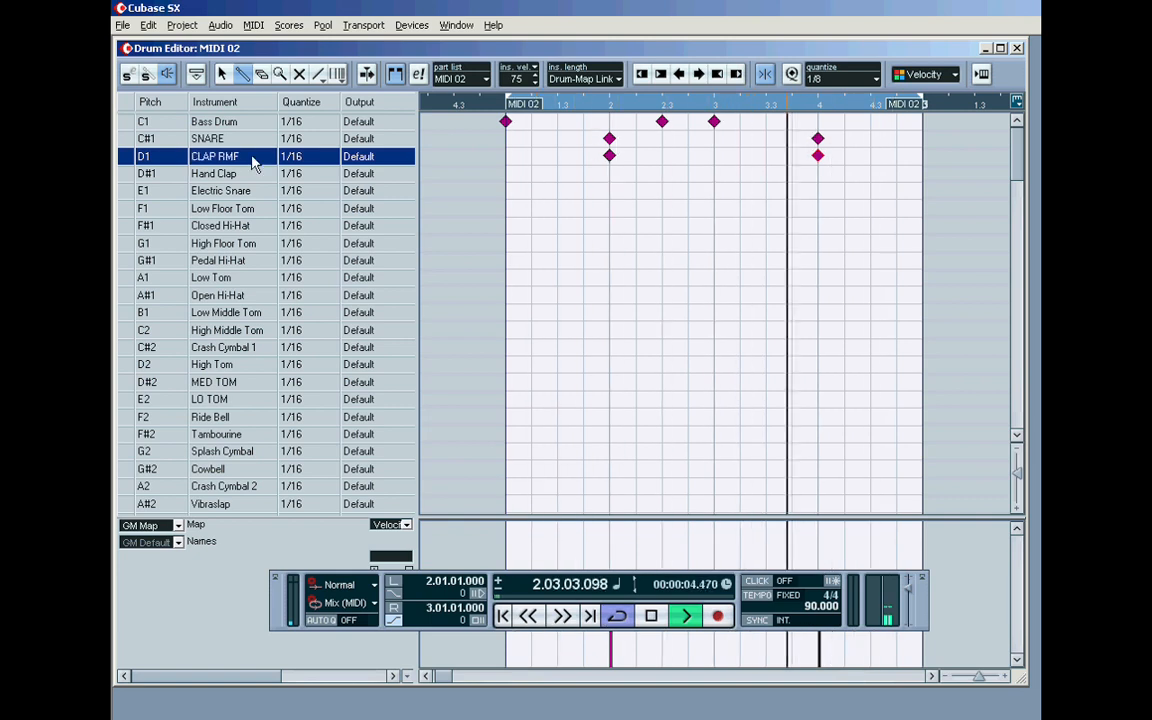
{"action": "left_click", "coordinate": [207, 138]}
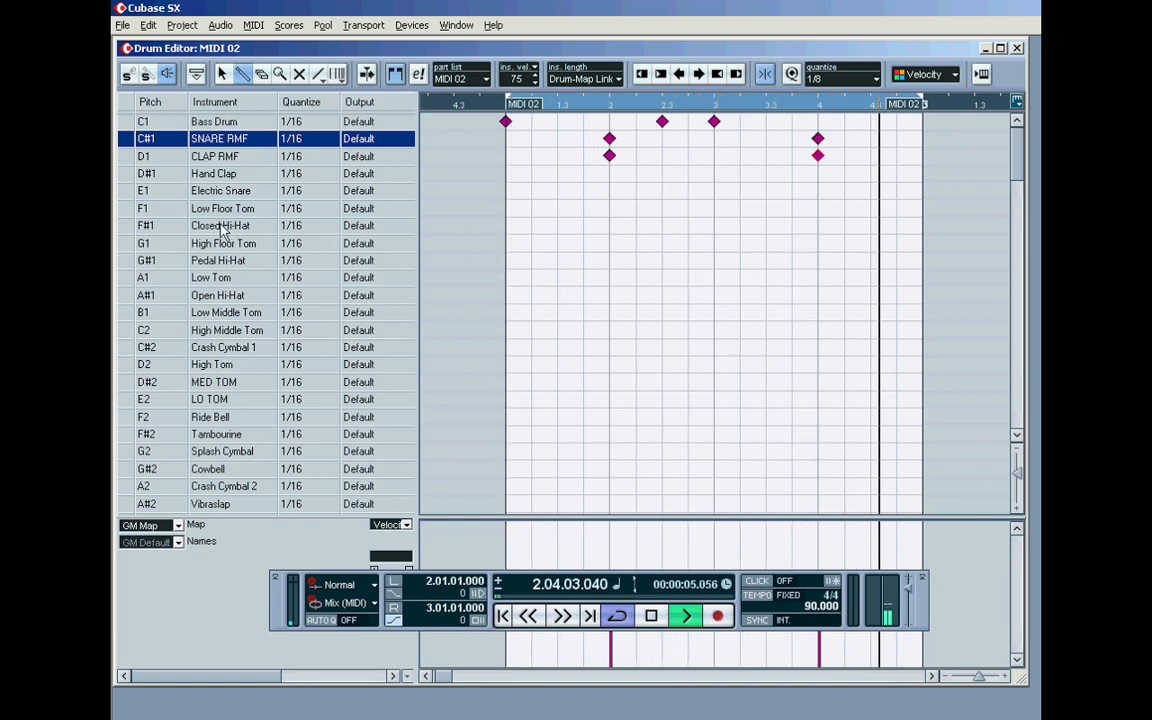
{"action": "left_click", "coordinate": [218, 225]}
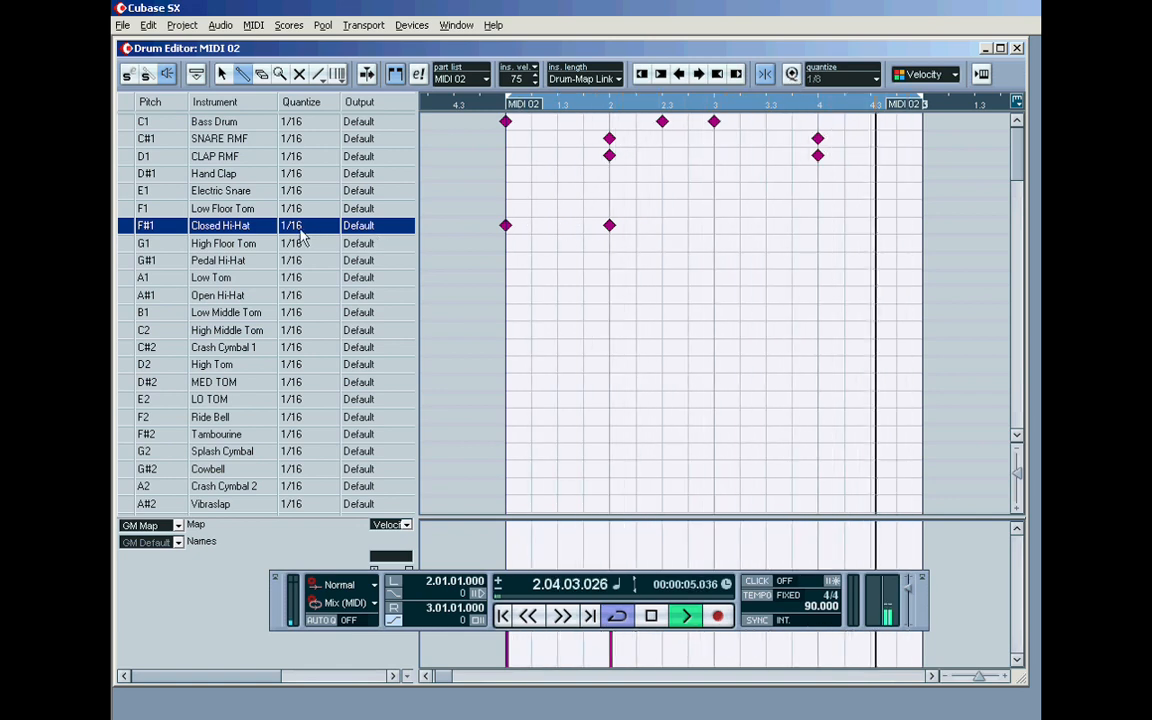
Set the Closed Hi-Hat row's quantize to 1/8 for eighth-note hits.
{"action": "left_click", "coordinate": [300, 225]}
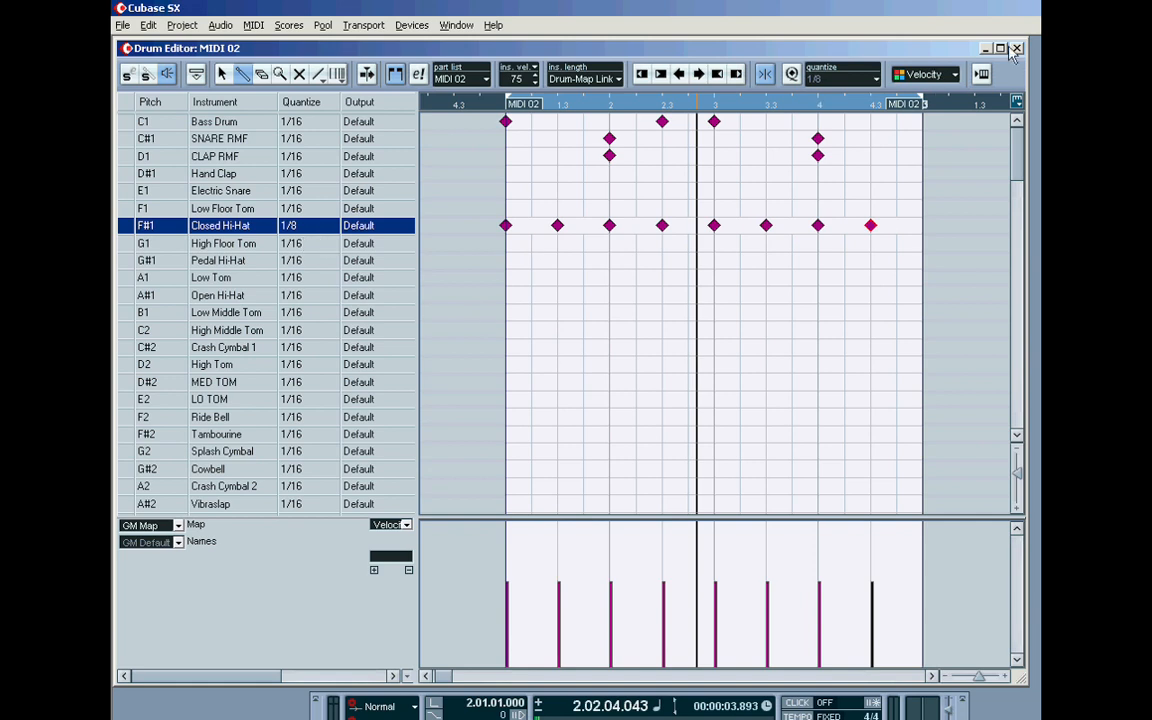
Close the Drum Editor and load the LM-7 drum unit into VST Instrument slot 3.
{"action": "left_click", "coordinate": [1016, 48]}
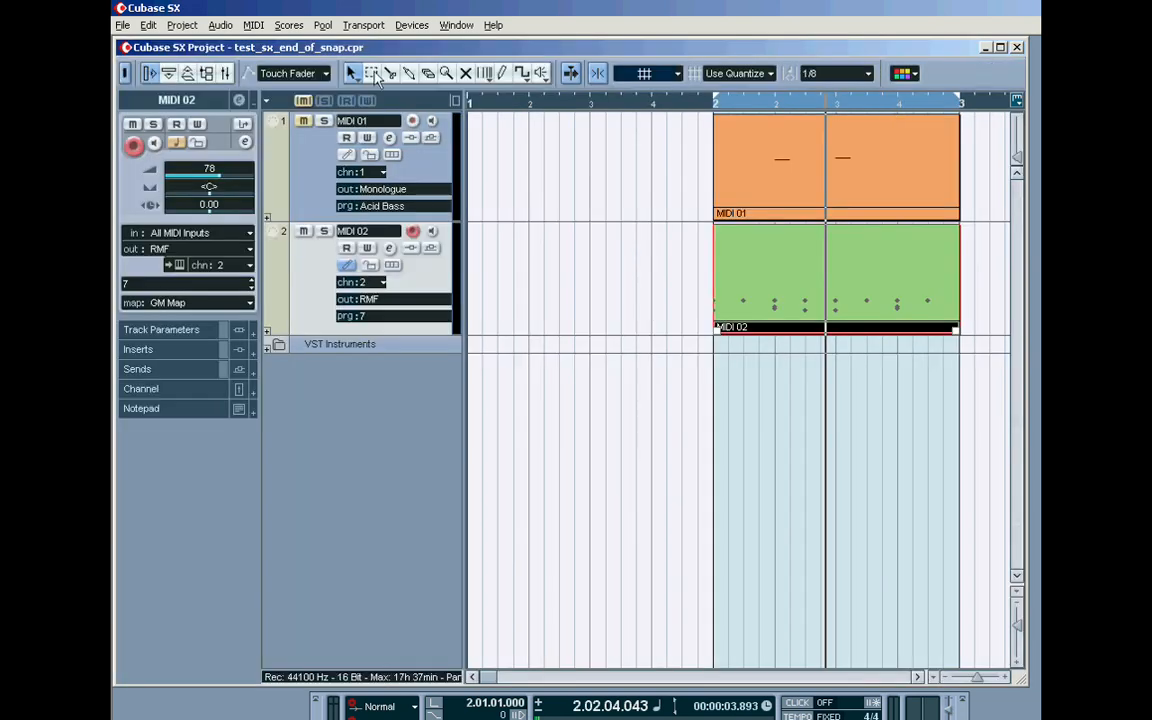
{"action": "left_click", "coordinate": [412, 25]}
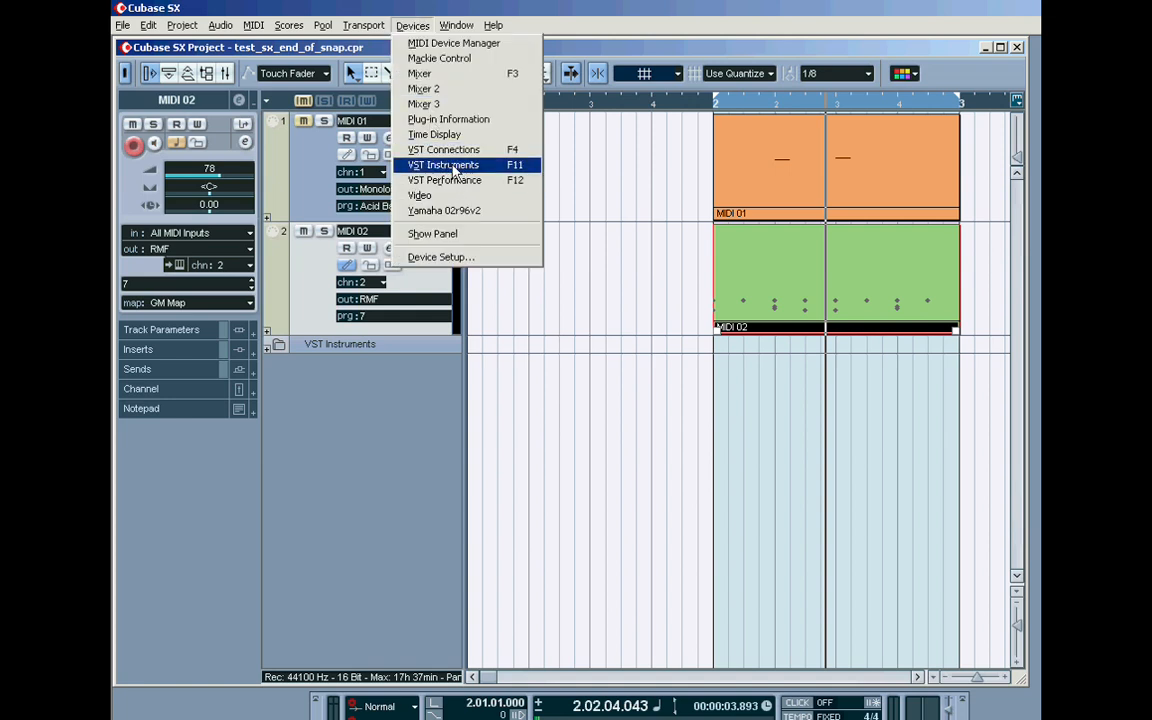
{"action": "left_click", "coordinate": [443, 165]}
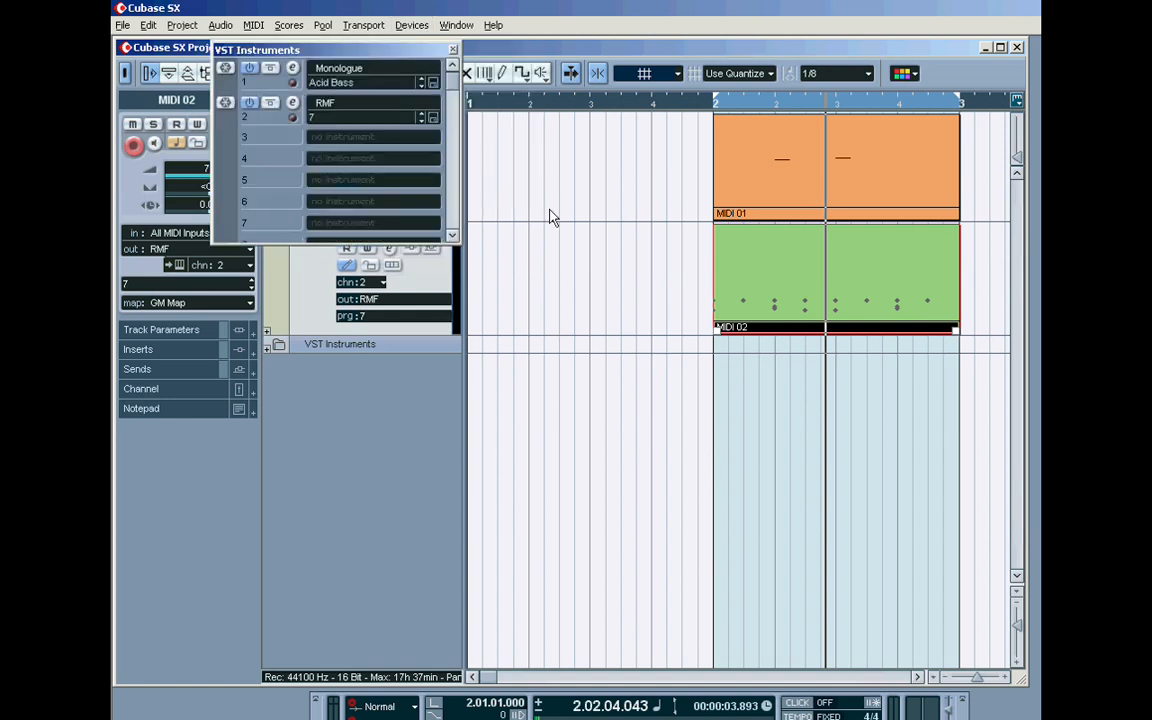
{"action": "left_click", "coordinate": [560, 301]}
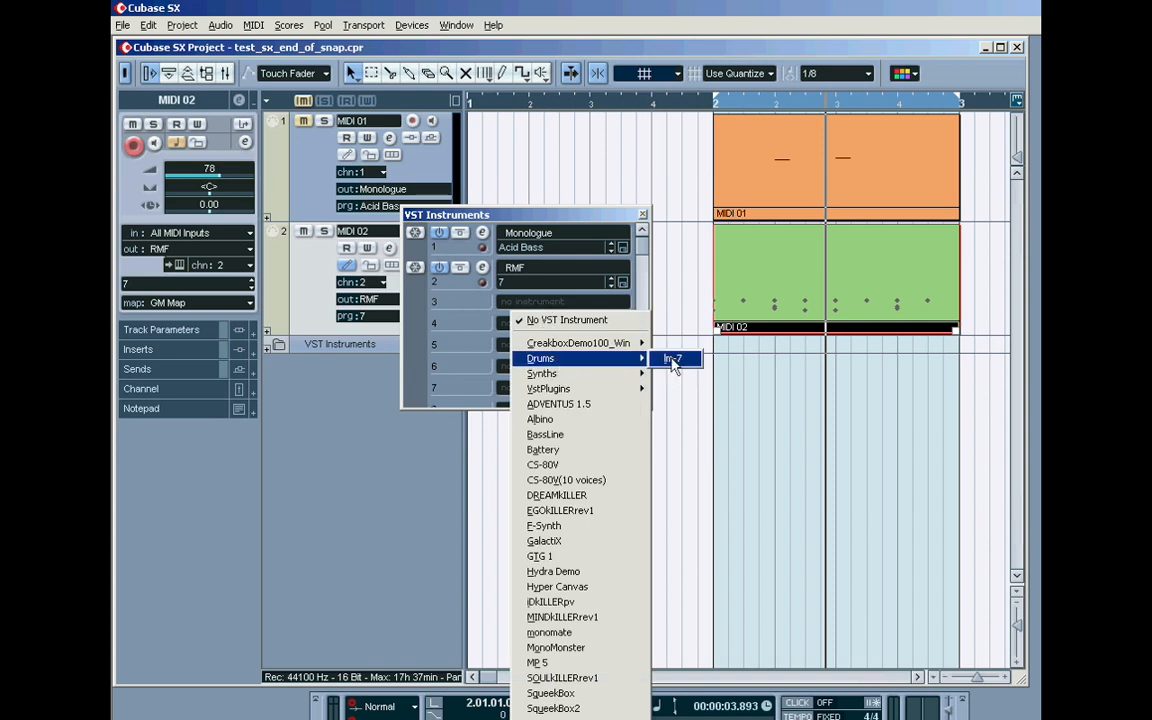
{"action": "left_click", "coordinate": [674, 359]}
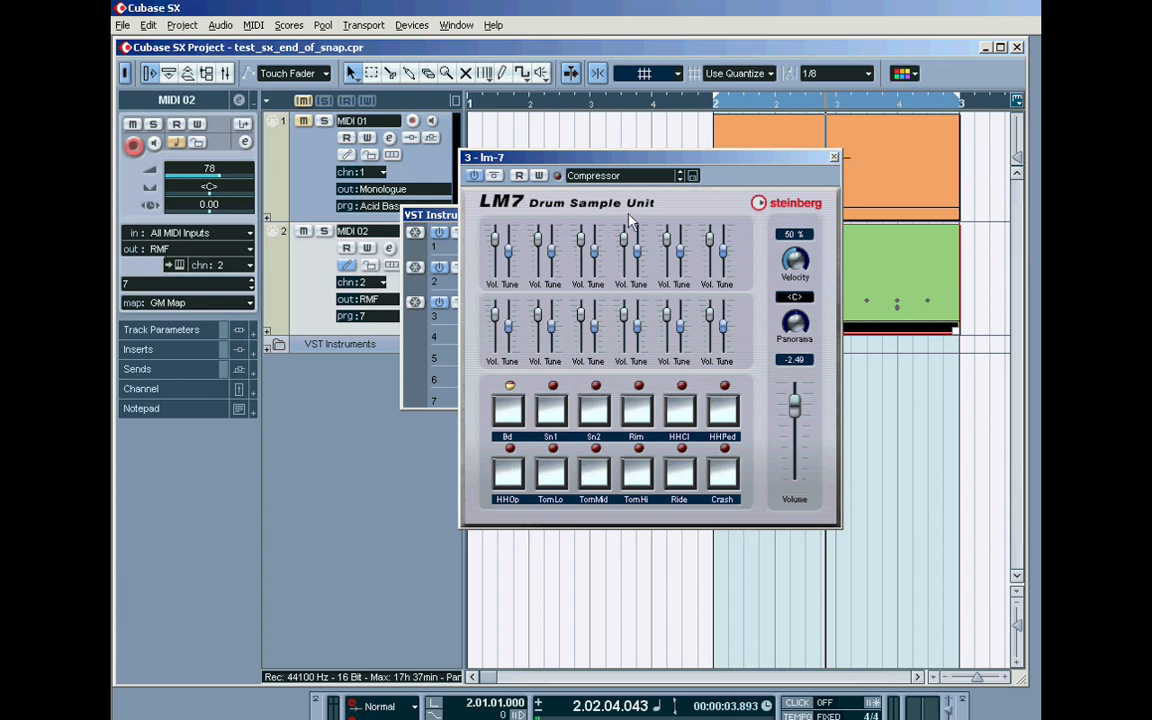
Switch LM-7 to the 909 kit, audition the clap, and reopen MIDI 02.
{"action": "left_click", "coordinate": [622, 175]}
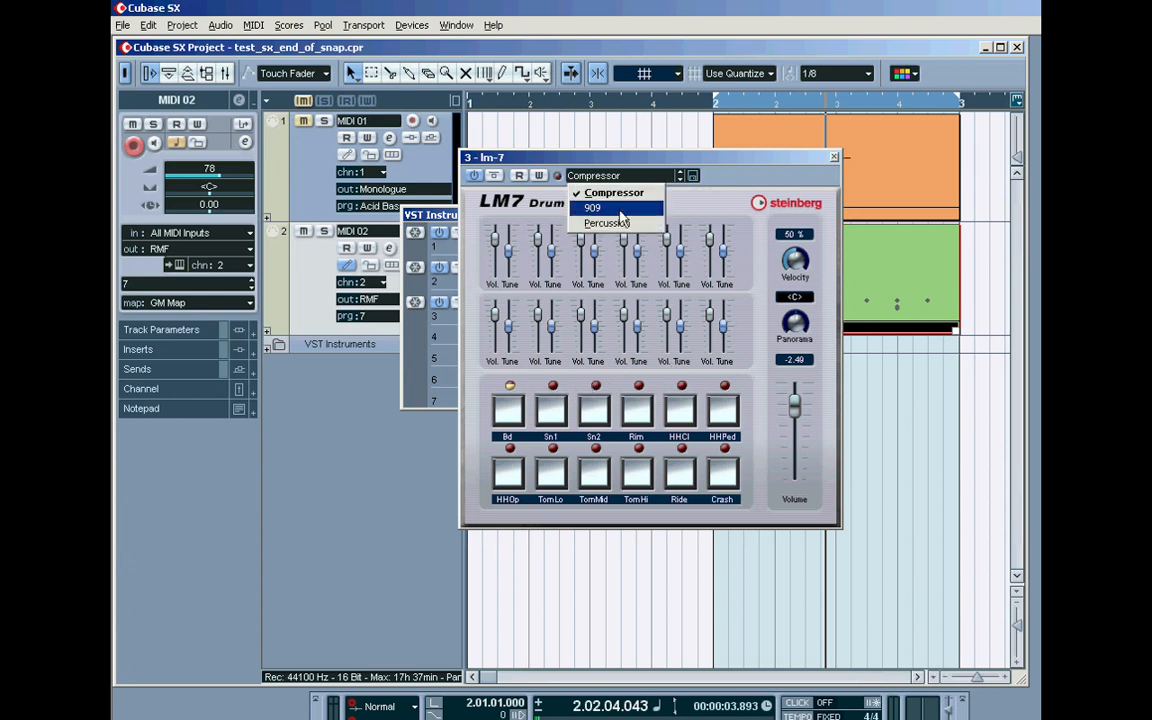
{"action": "left_click", "coordinate": [593, 207]}
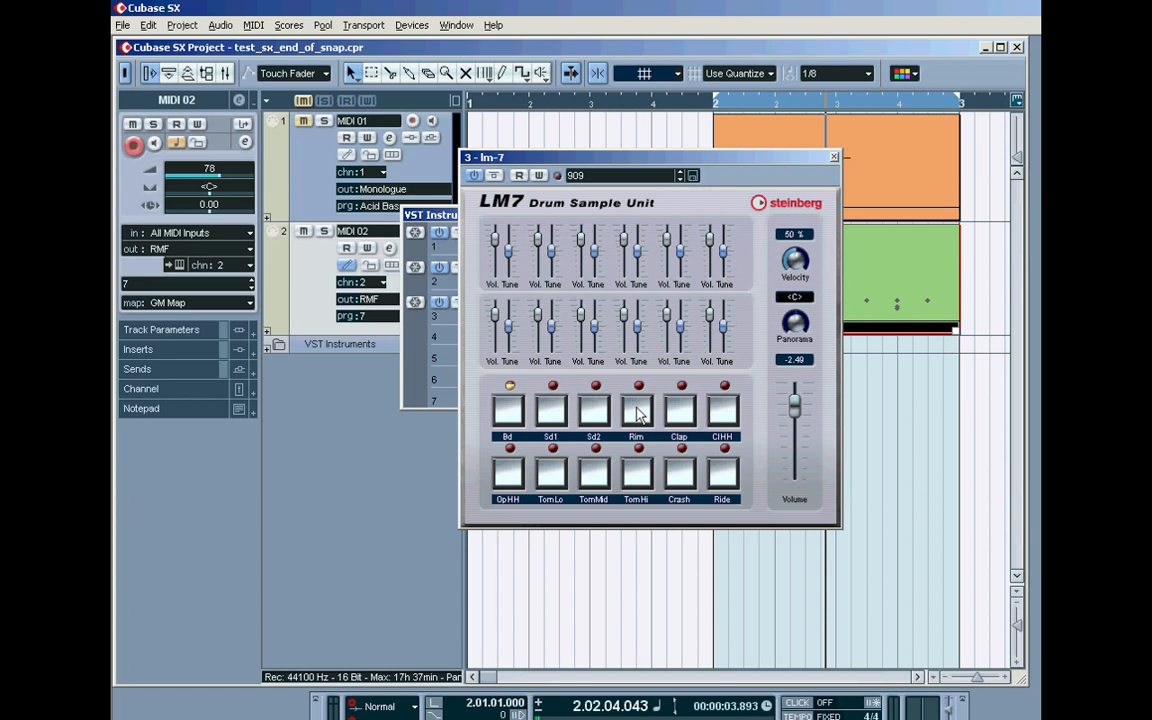
{"action": "left_click", "coordinate": [680, 410]}
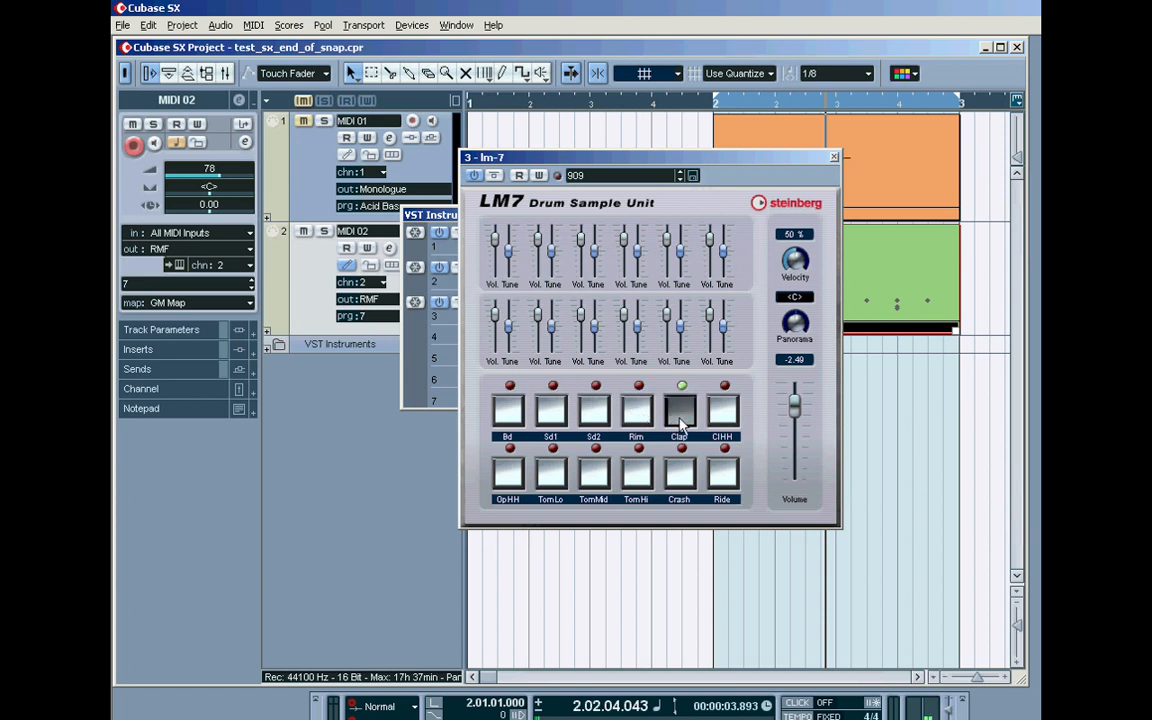
{"action": "left_click", "coordinate": [833, 157]}
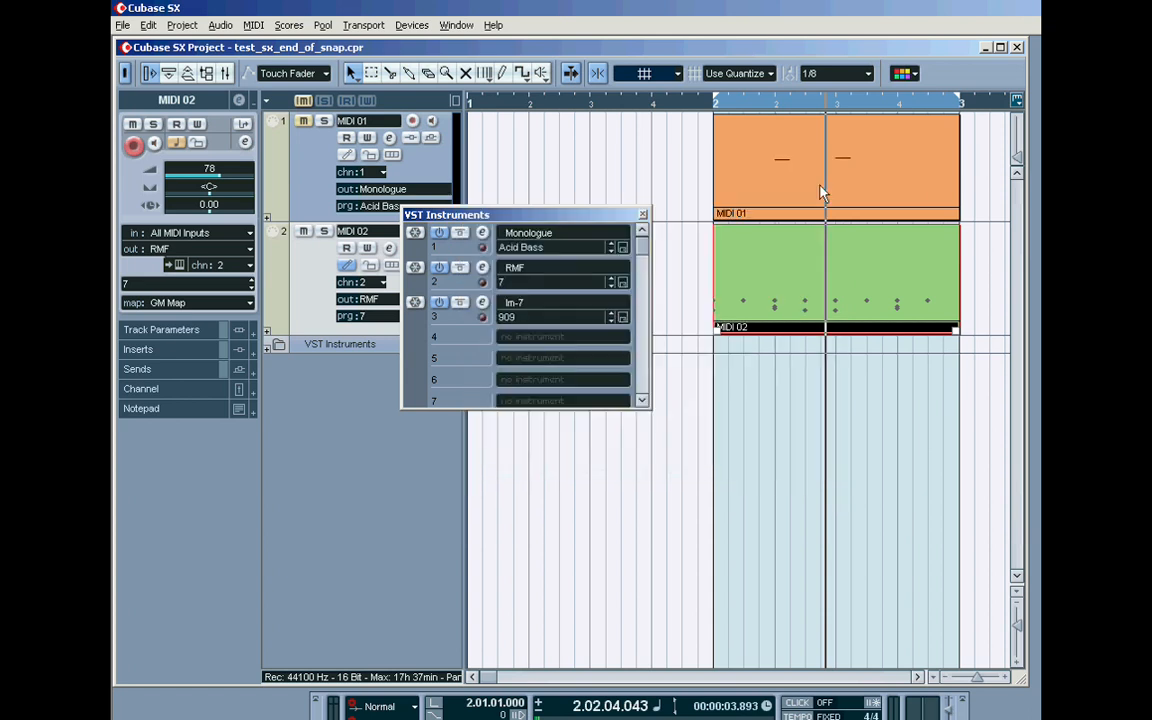
{"action": "left_click", "coordinate": [642, 214]}
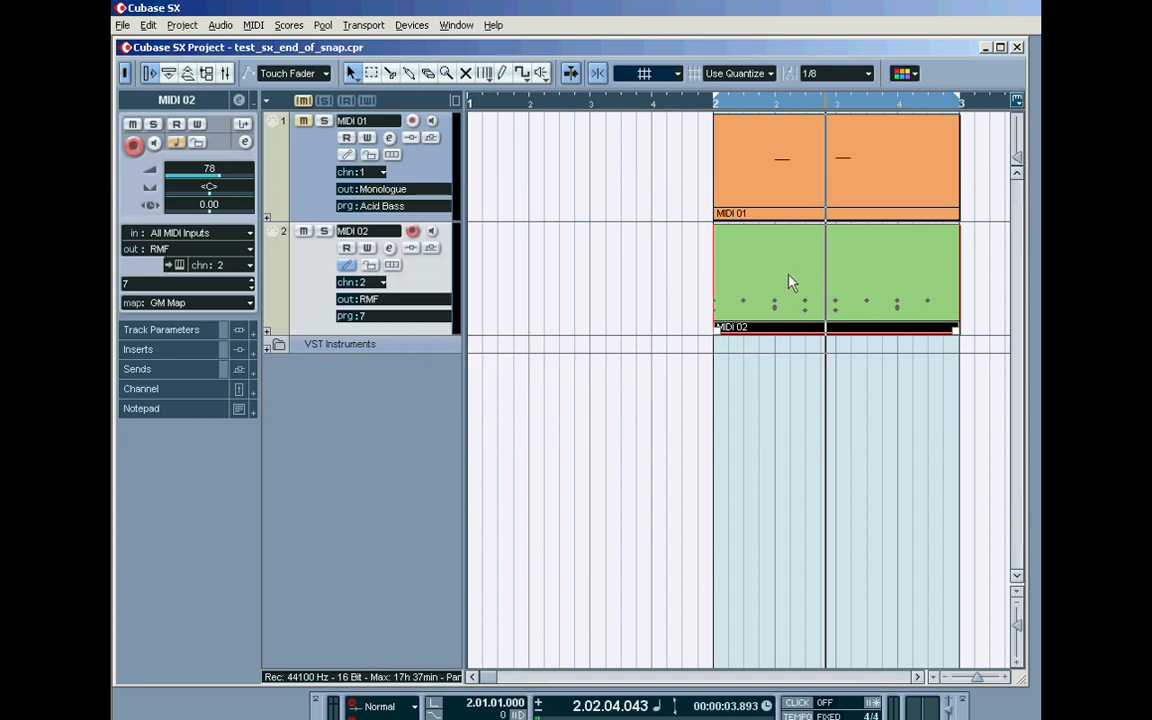
{"action": "double_click", "coordinate": [768, 280]}
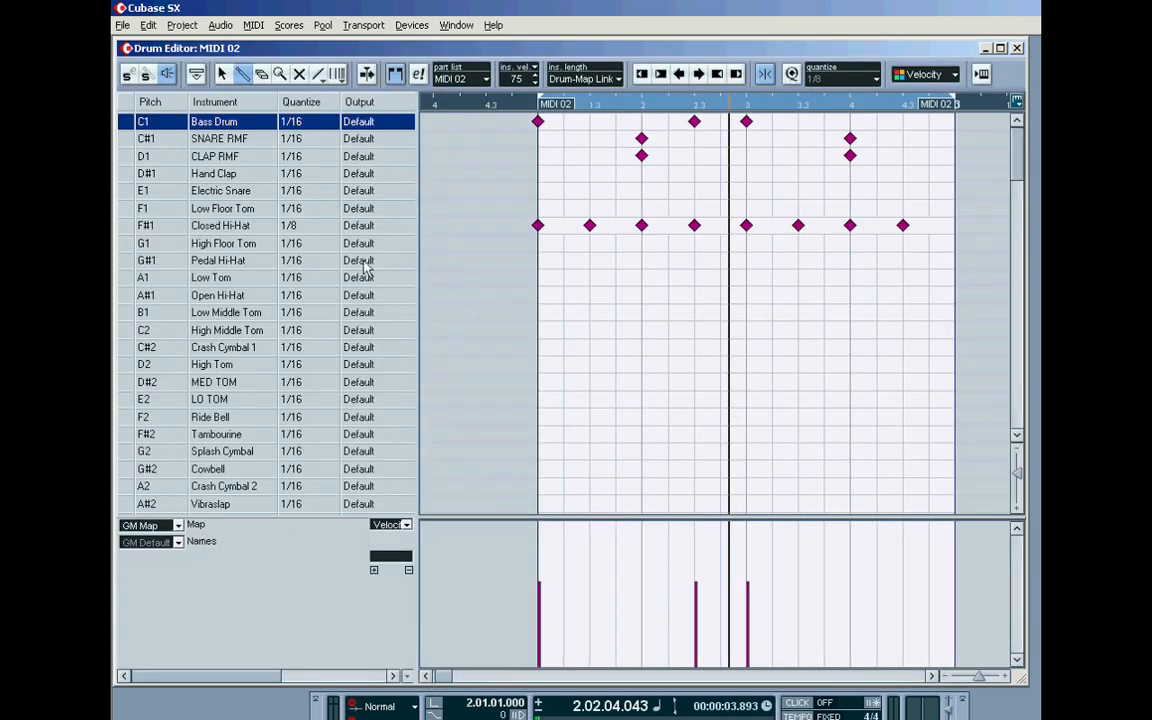
{"action": "mouse_move", "coordinate": [210, 167]}
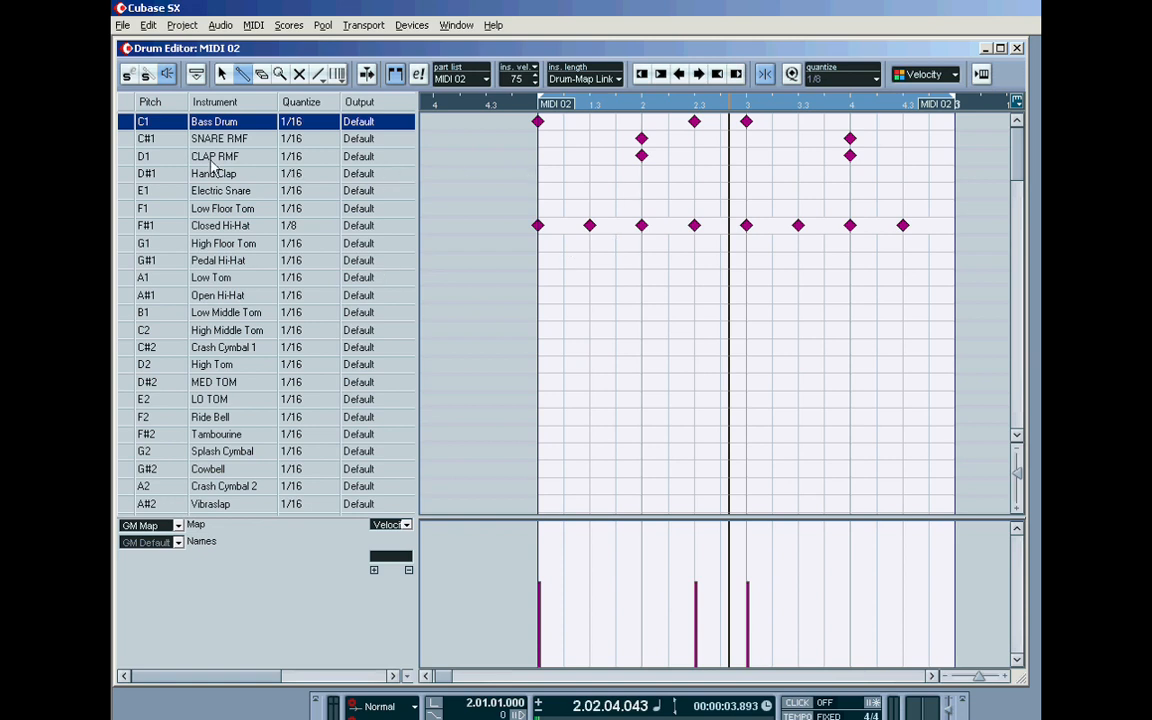
{"action": "mouse_move", "coordinate": [223, 168]}
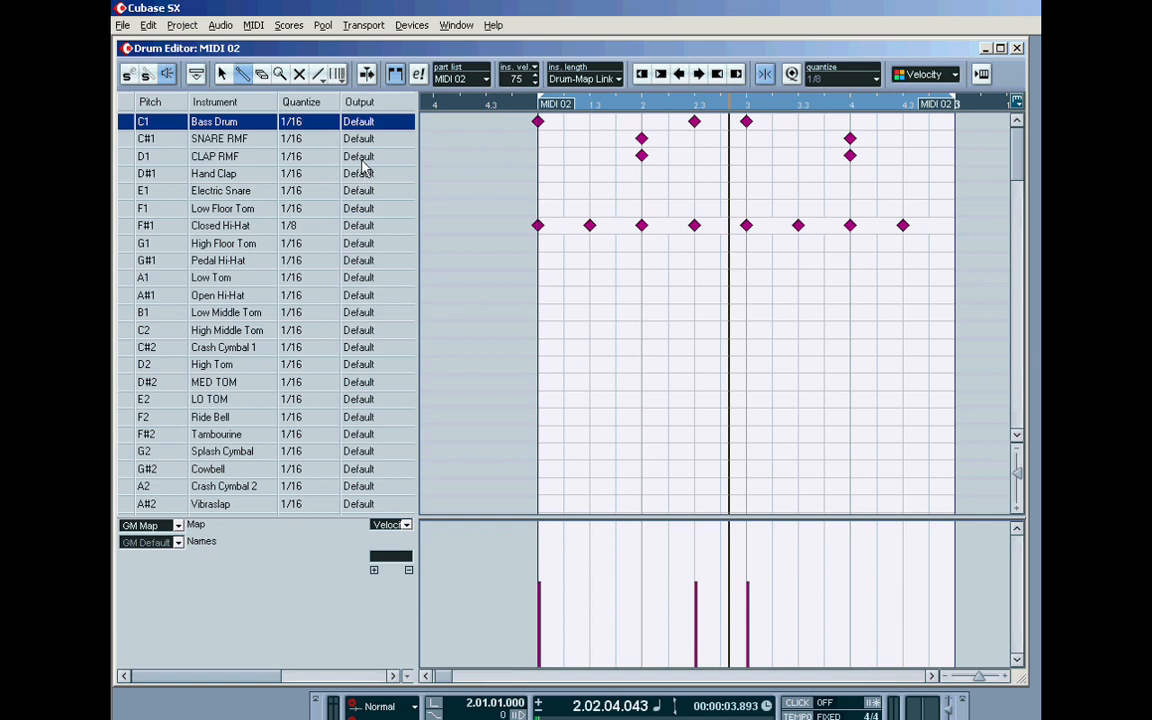
Route the D1 clap row's output to the LM-7 instrument.
{"action": "left_click", "coordinate": [377, 156]}
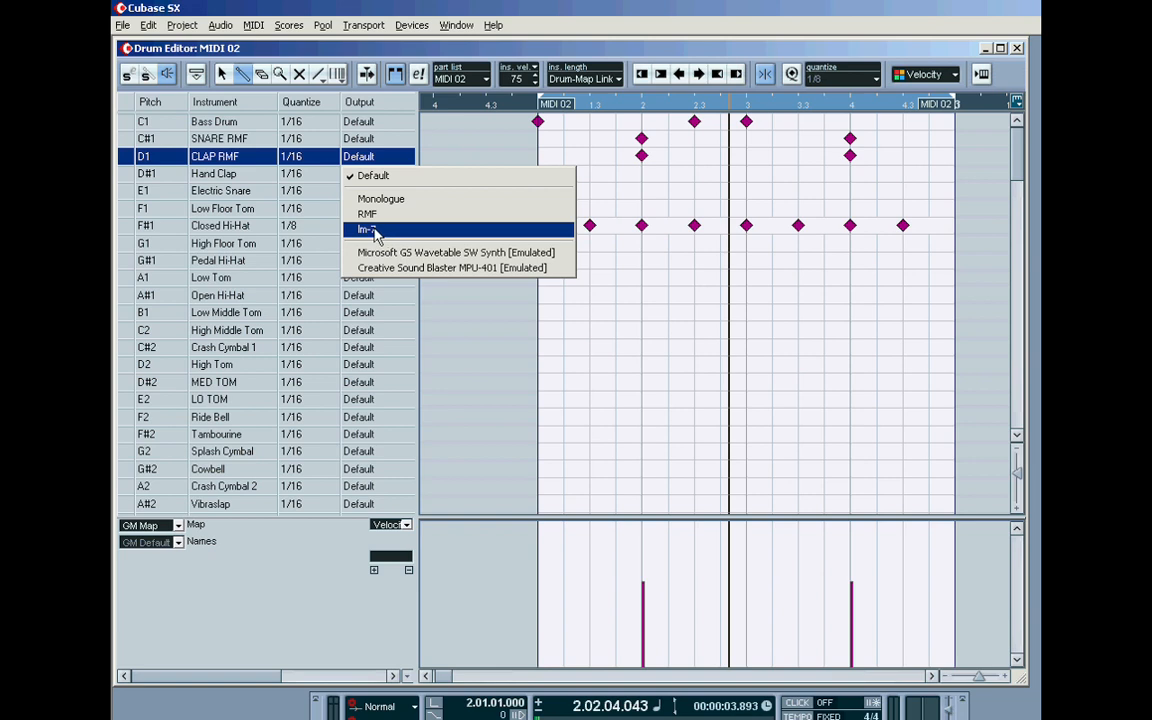
{"action": "left_click", "coordinate": [366, 229]}
{"action": "type", "text": "LM7"}
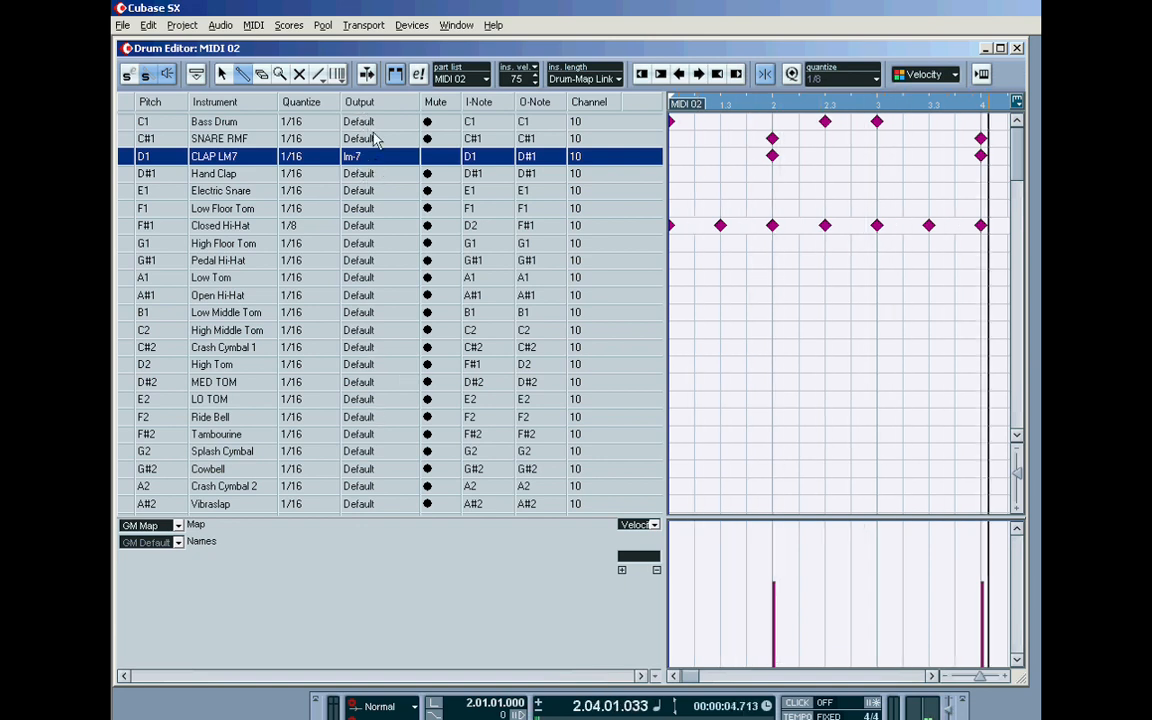
Route the SNARE RMF and Closed Hi-Hat rows' outputs to RMF.
{"action": "left_click", "coordinate": [358, 121]}
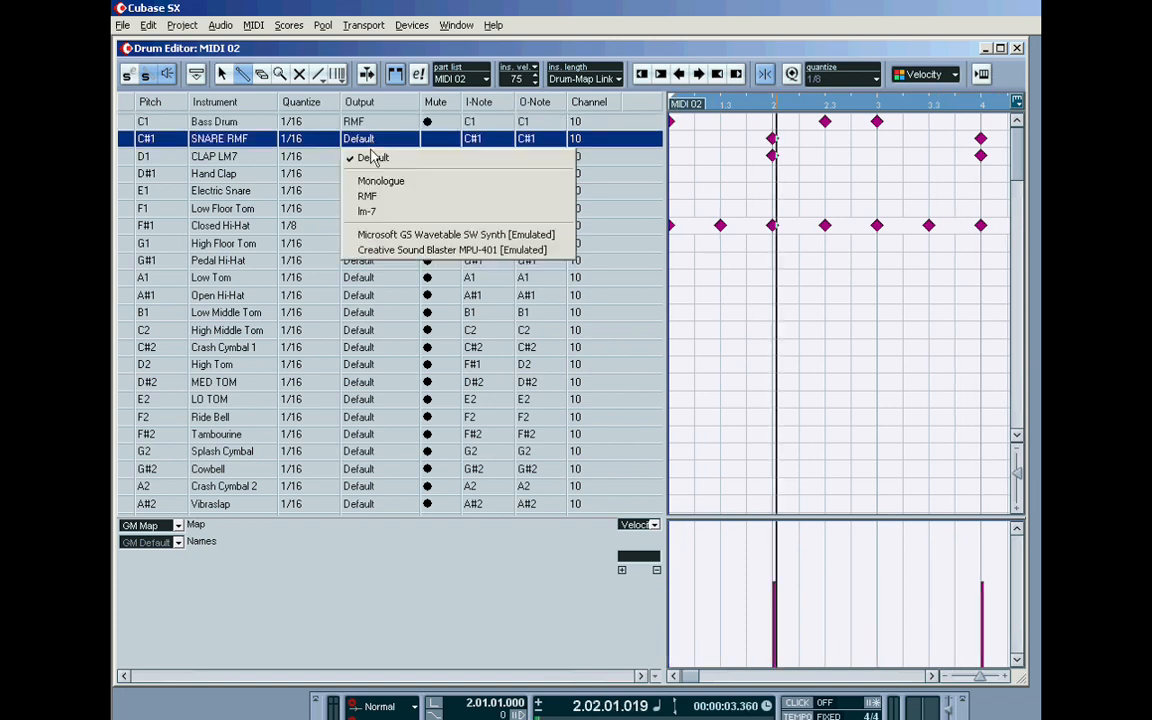
{"action": "left_click", "coordinate": [366, 211]}
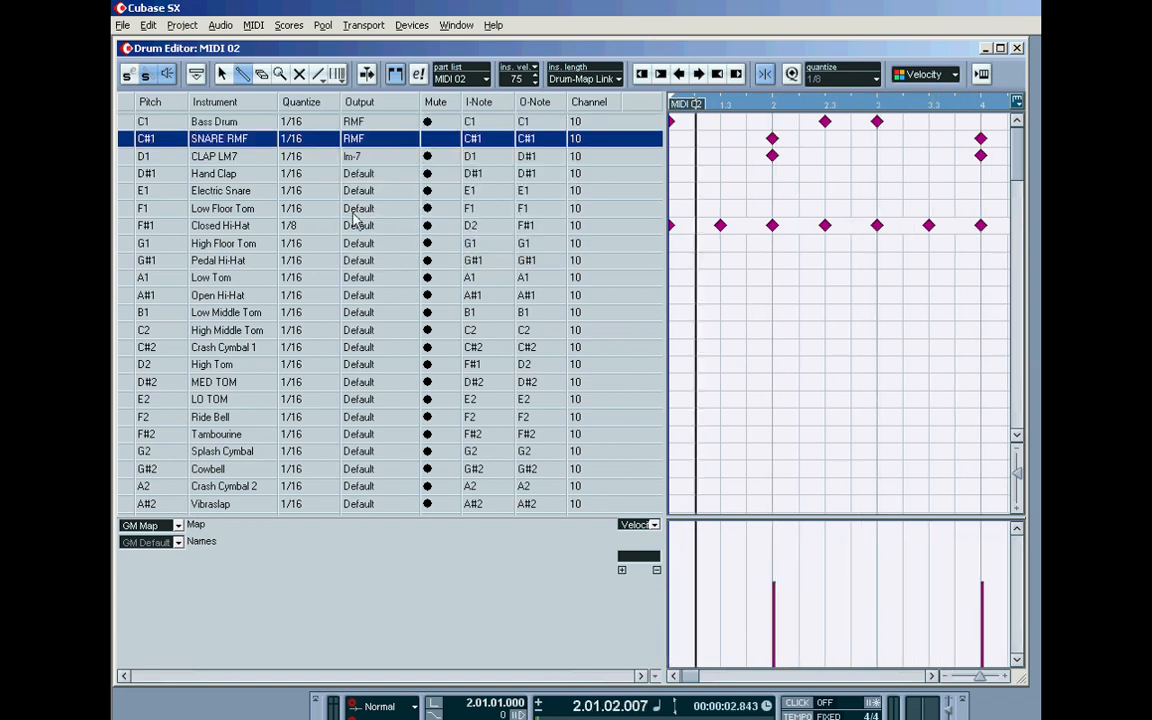
{"action": "left_click", "coordinate": [378, 225]}
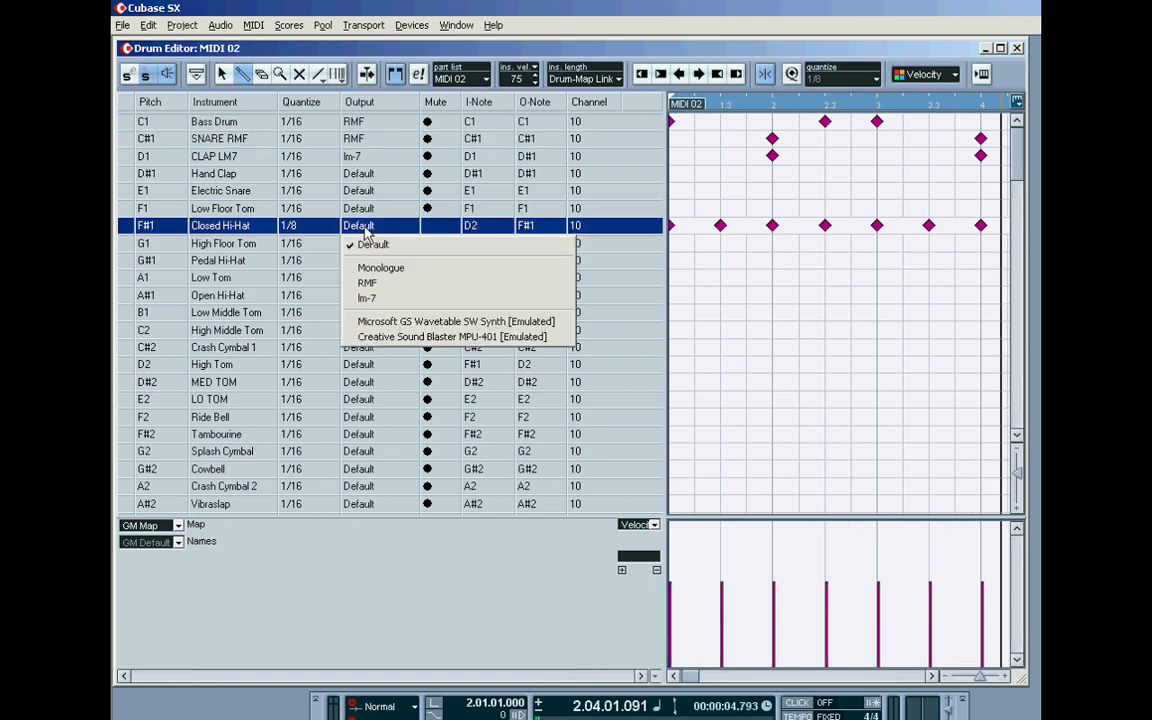
{"action": "left_click", "coordinate": [367, 282]}
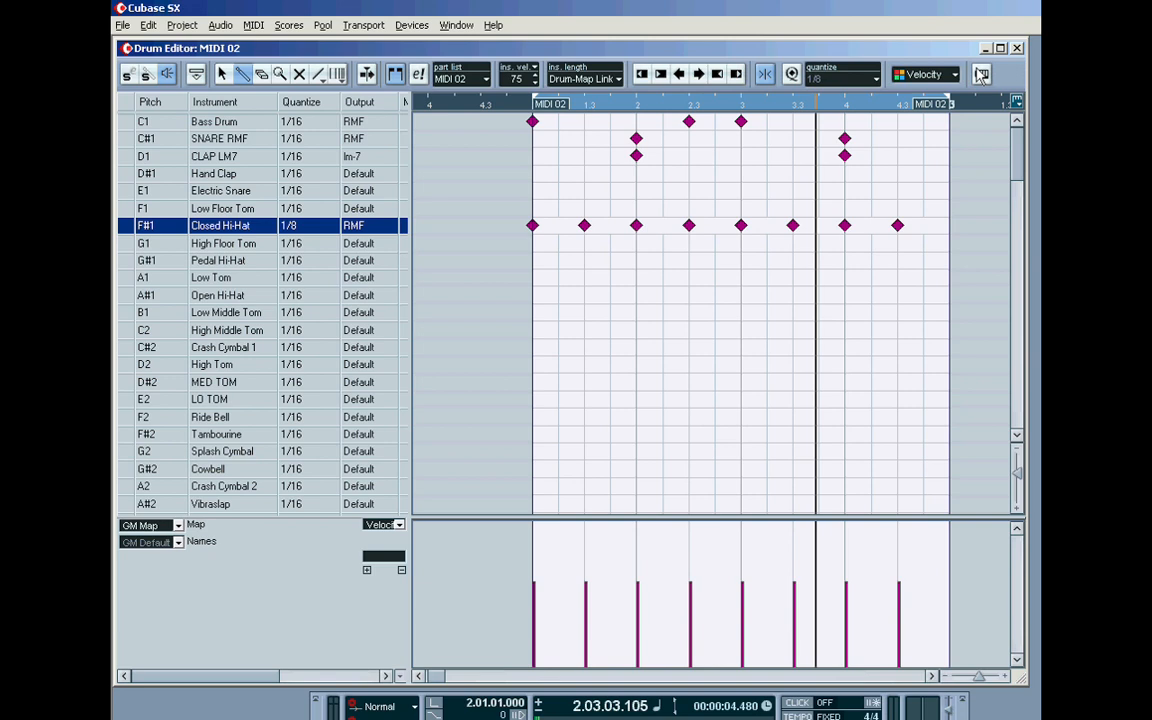
Close the Drum Editor to return to the project window.
{"action": "left_click", "coordinate": [1016, 47]}
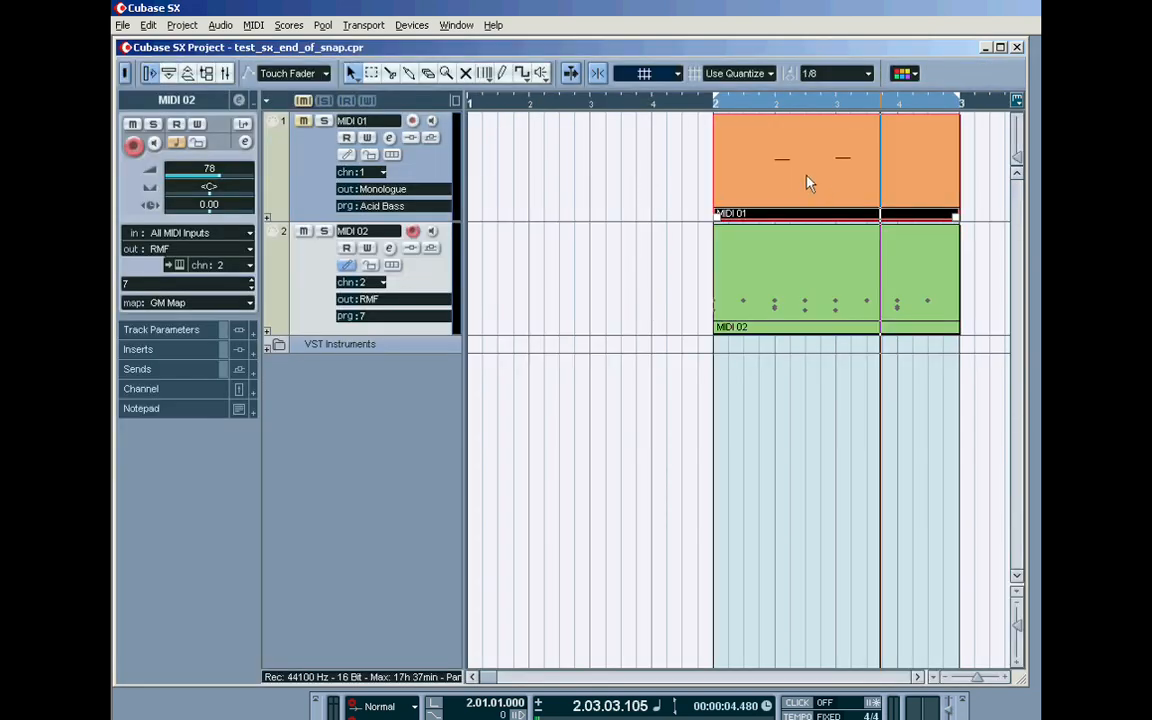
{"action": "mouse_move", "coordinate": [798, 196]}
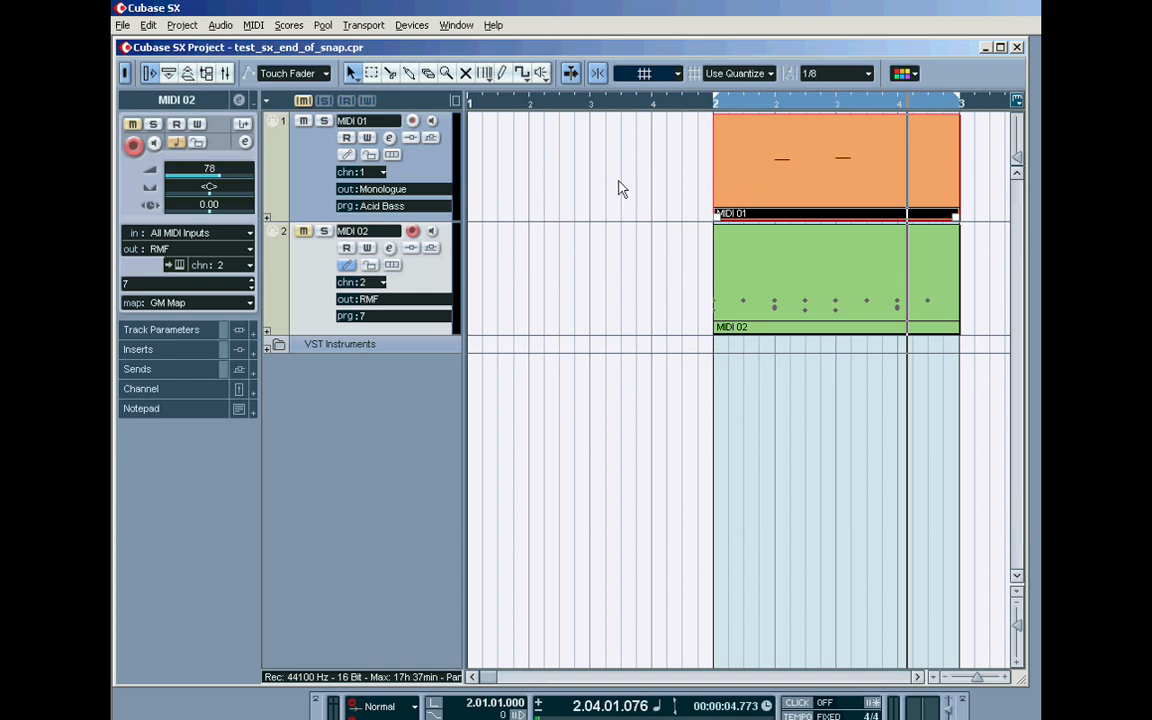
{"action": "mouse_move", "coordinate": [332, 205]}
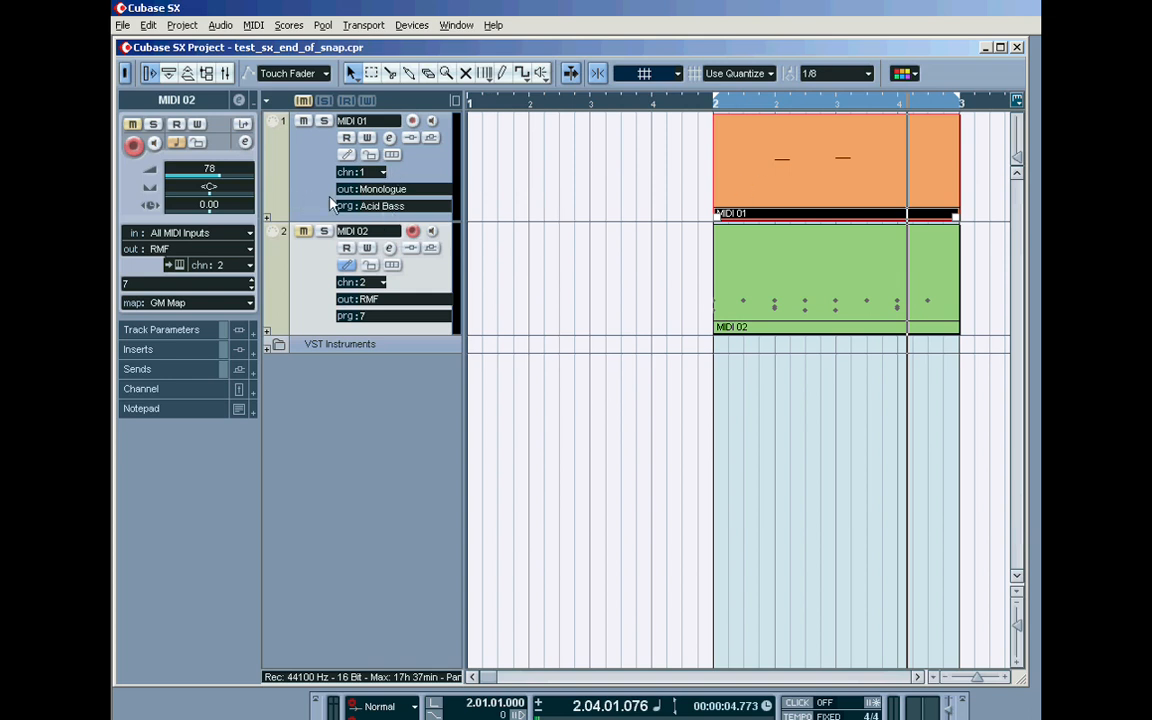
Load the BOOM_KIK_BASS_DECAY.fxp preset into Monologue from the VST Instruments rack.
{"action": "left_click", "coordinate": [412, 25]}
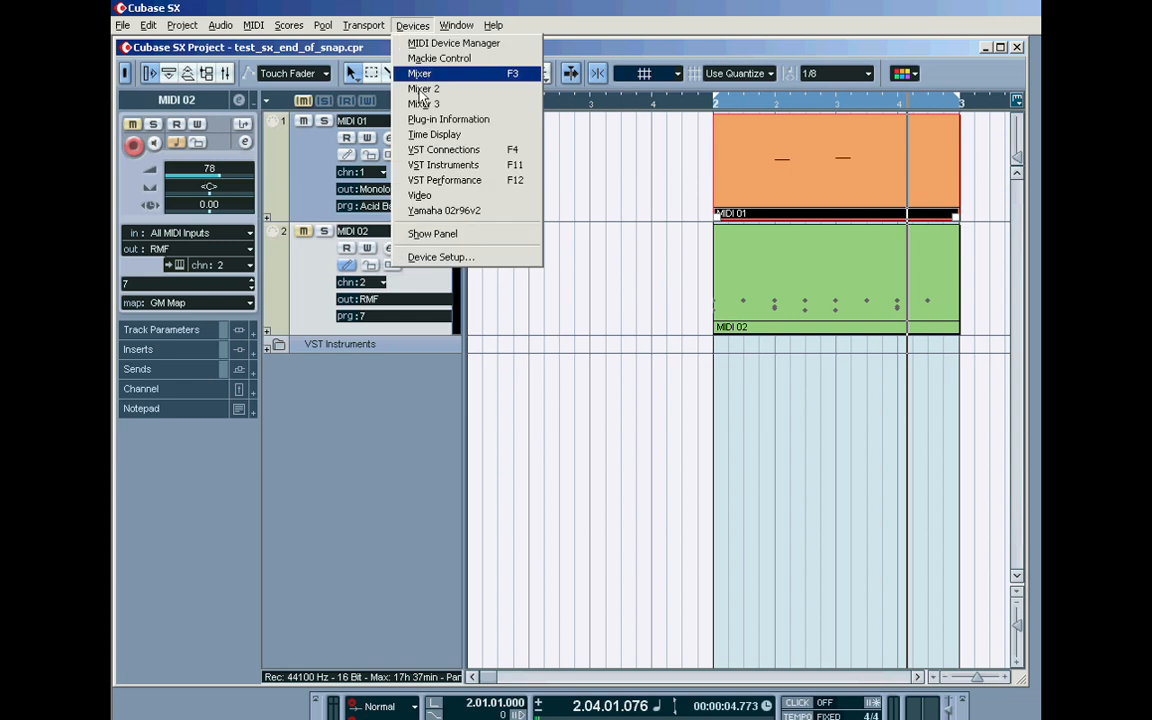
{"action": "left_click", "coordinate": [442, 164]}
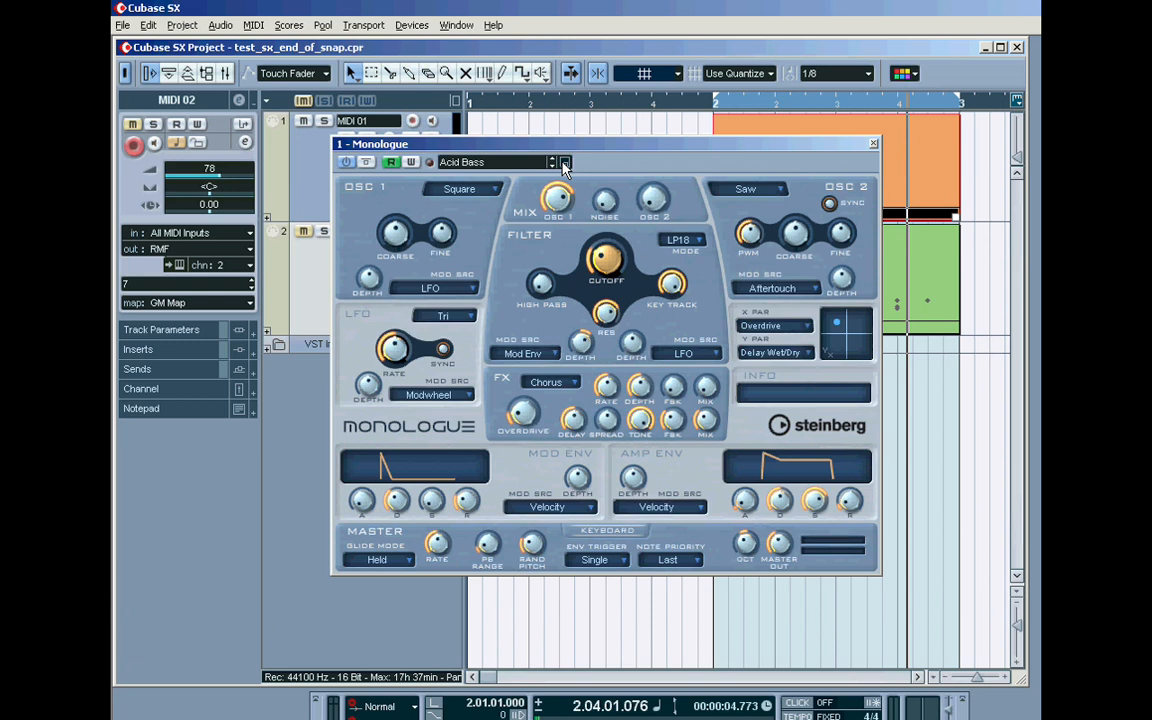
{"action": "left_click", "coordinate": [564, 162]}
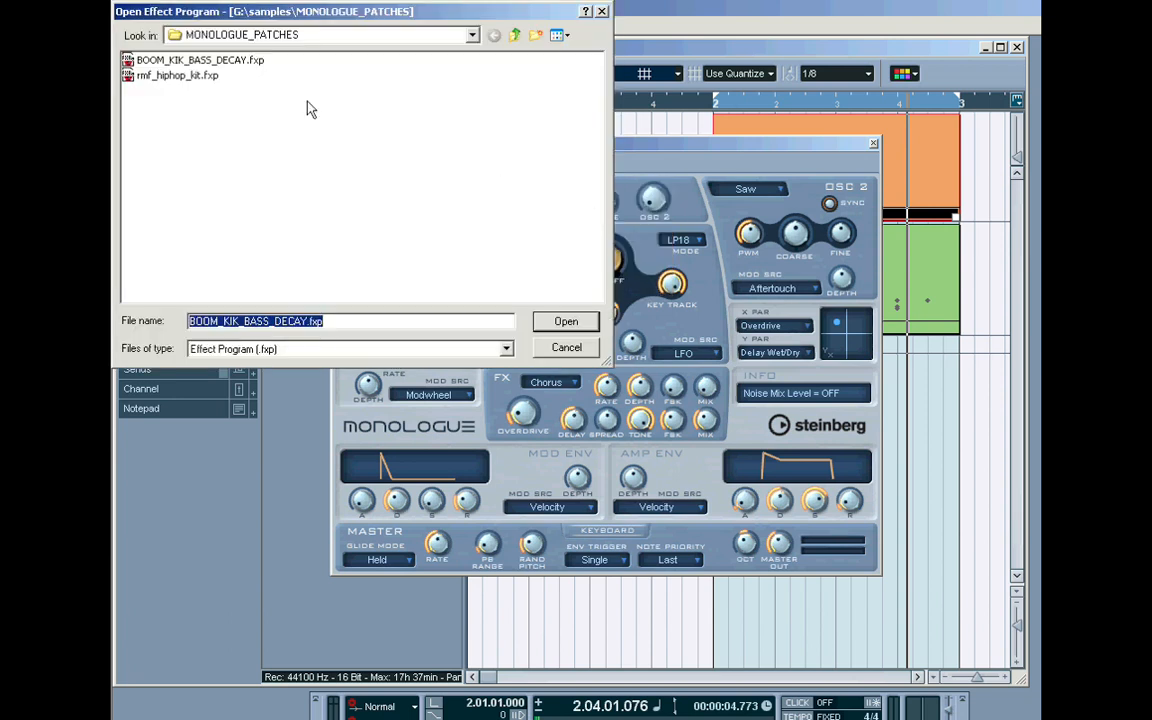
{"action": "left_click", "coordinate": [200, 60]}
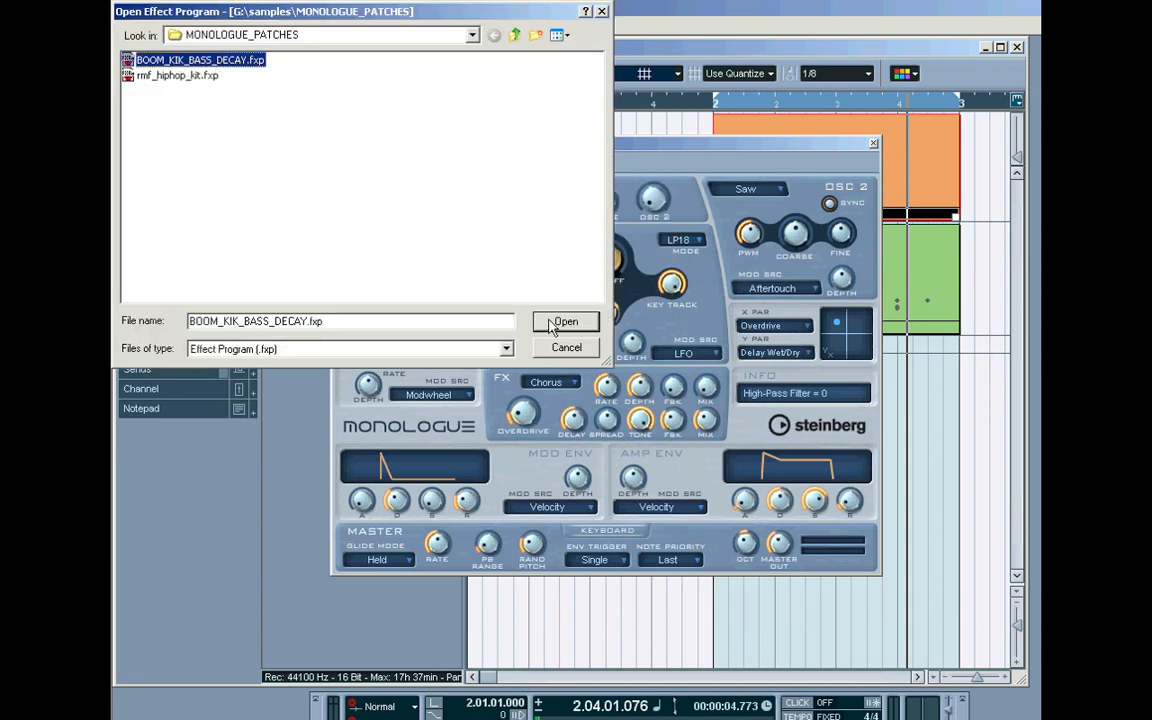
{"action": "left_click", "coordinate": [565, 321]}
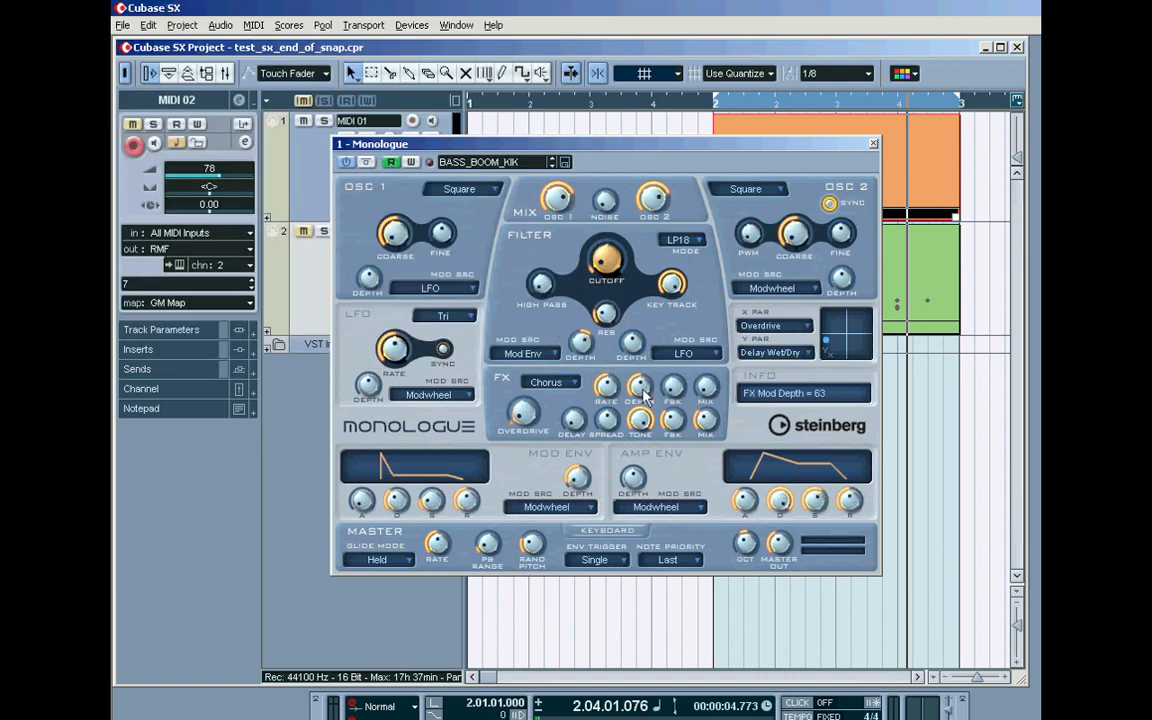
{"action": "mouse_move", "coordinate": [645, 396]}
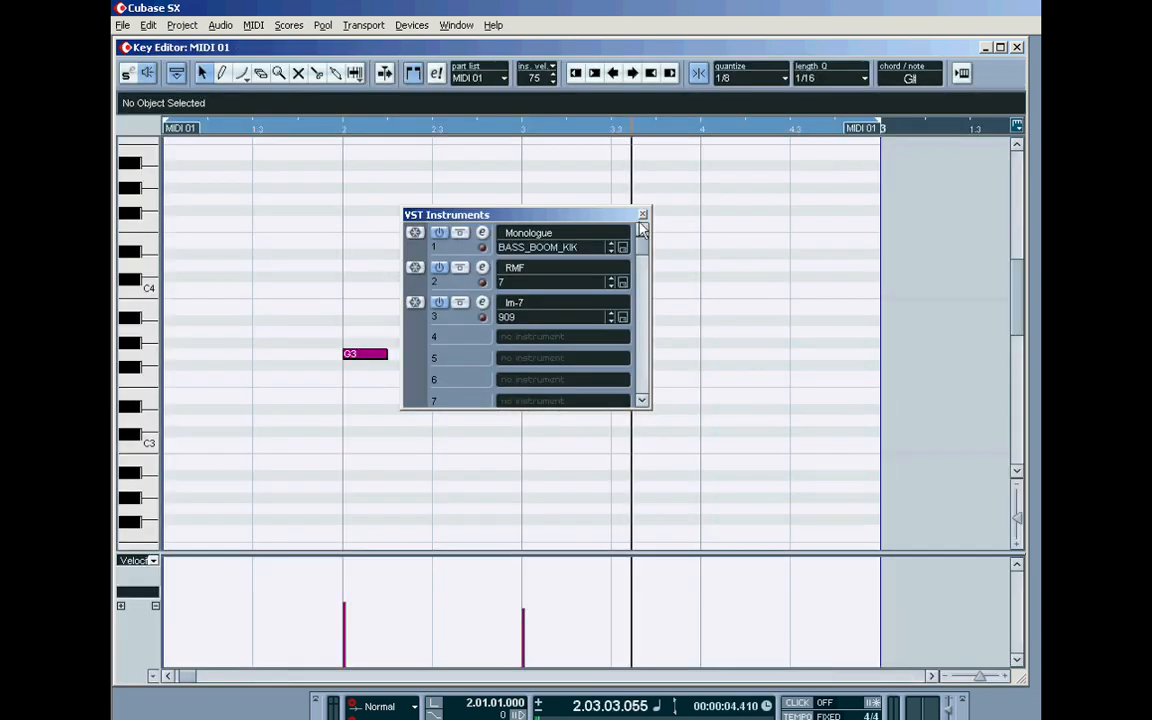
Close the VST Instruments window and the MIDI 01 Key Editor to return to the MIDI 02 Drum Editor.
{"action": "left_click", "coordinate": [642, 214]}
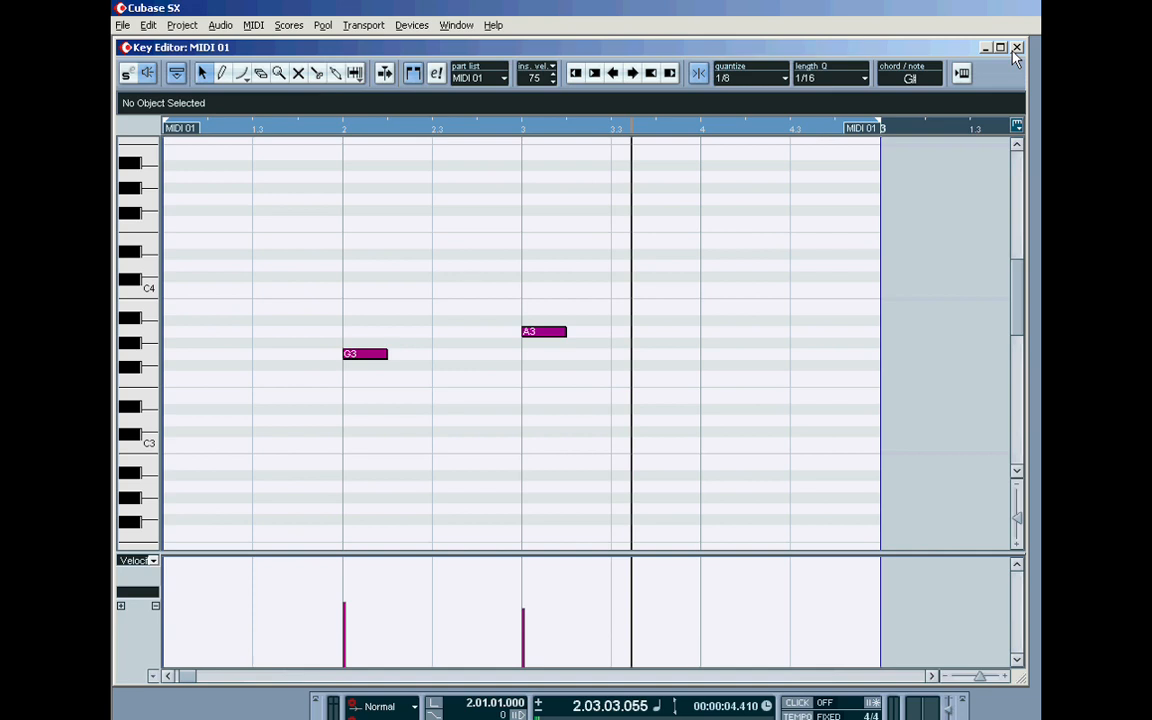
{"action": "left_click", "coordinate": [1017, 47]}
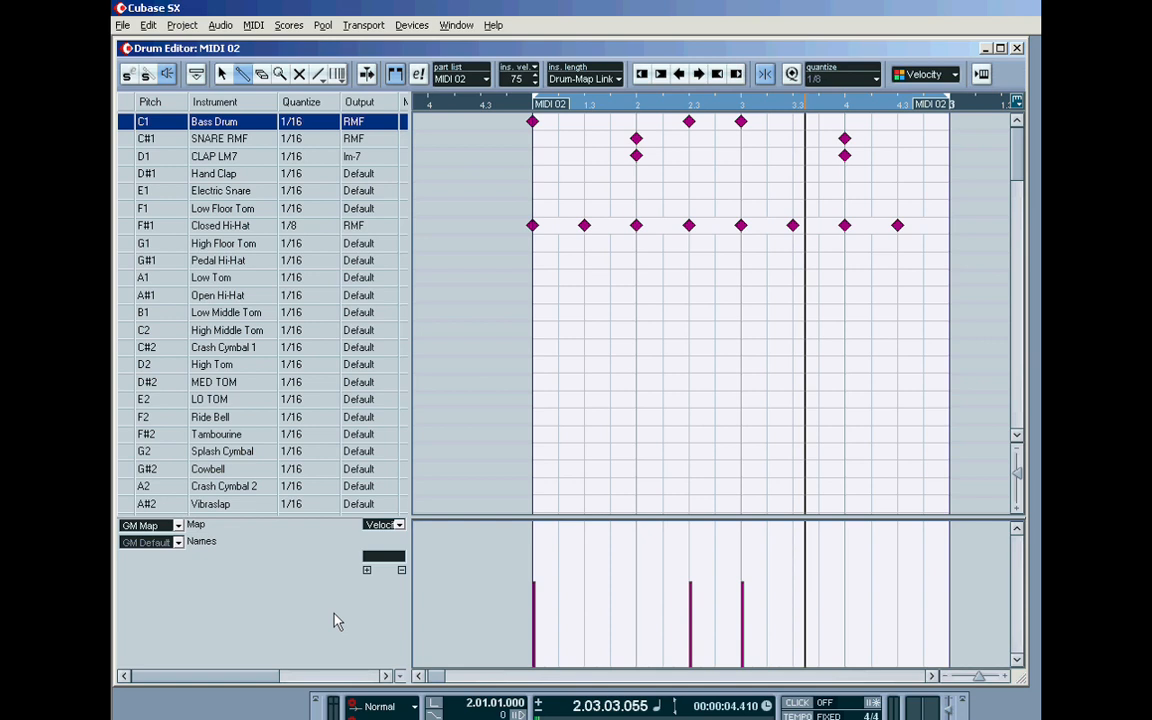
{"action": "mouse_move", "coordinate": [260, 388]}
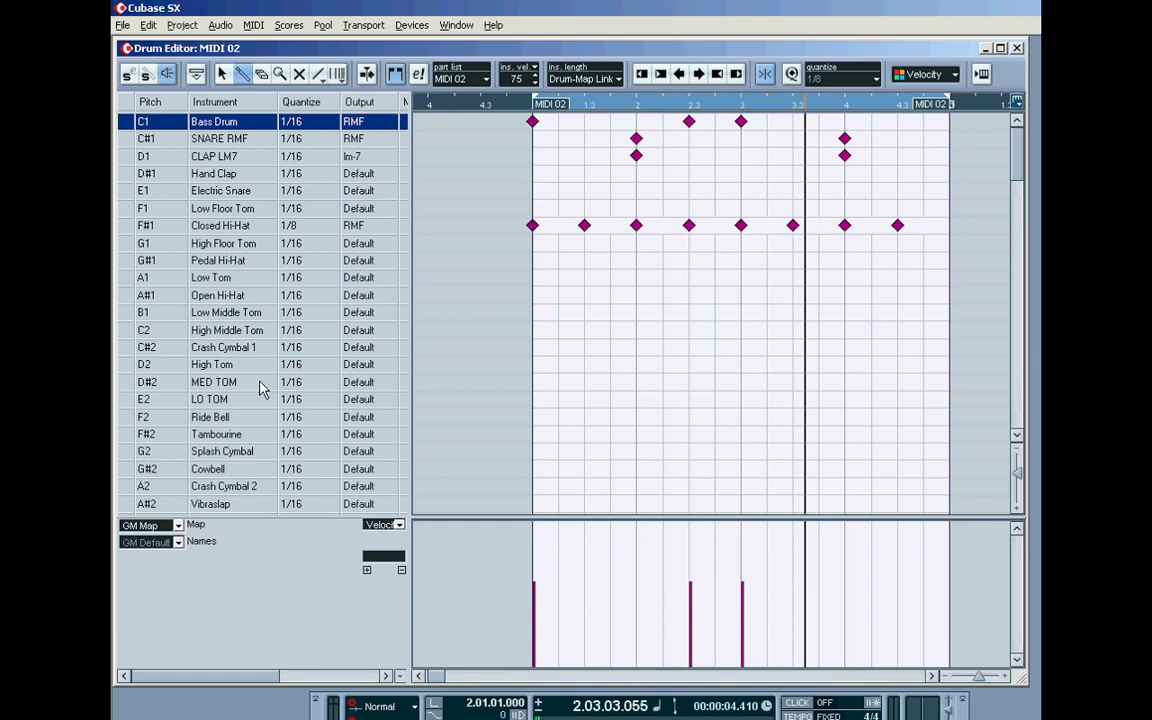
{"action": "mouse_move", "coordinate": [150, 370]}
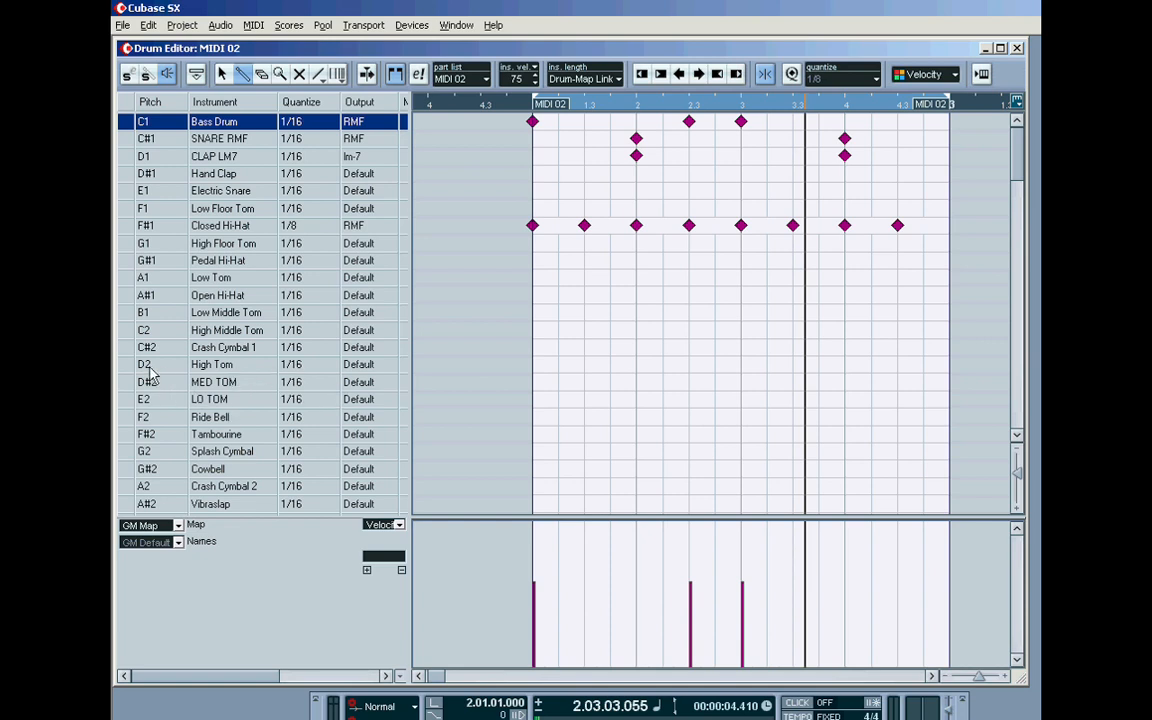
Rename MIDI 02's D2 High Tom drum row to 'BOOM KIK'.
{"action": "left_click", "coordinate": [143, 364]}
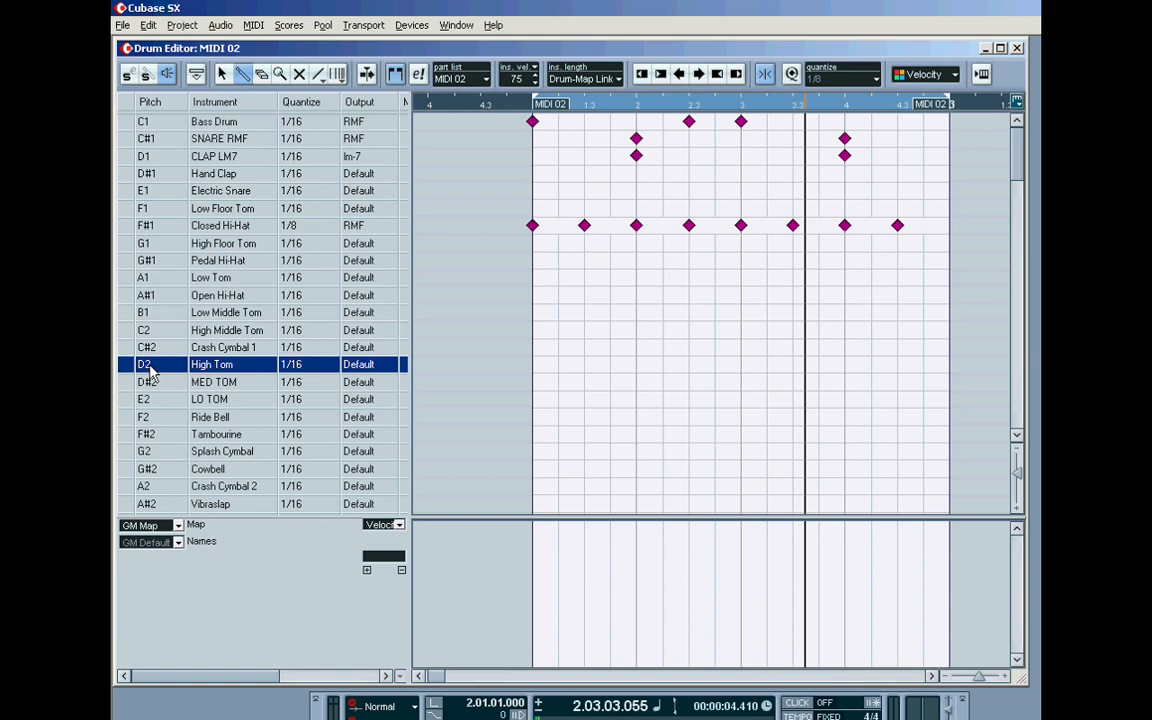
{"action": "double_click", "coordinate": [211, 364]}
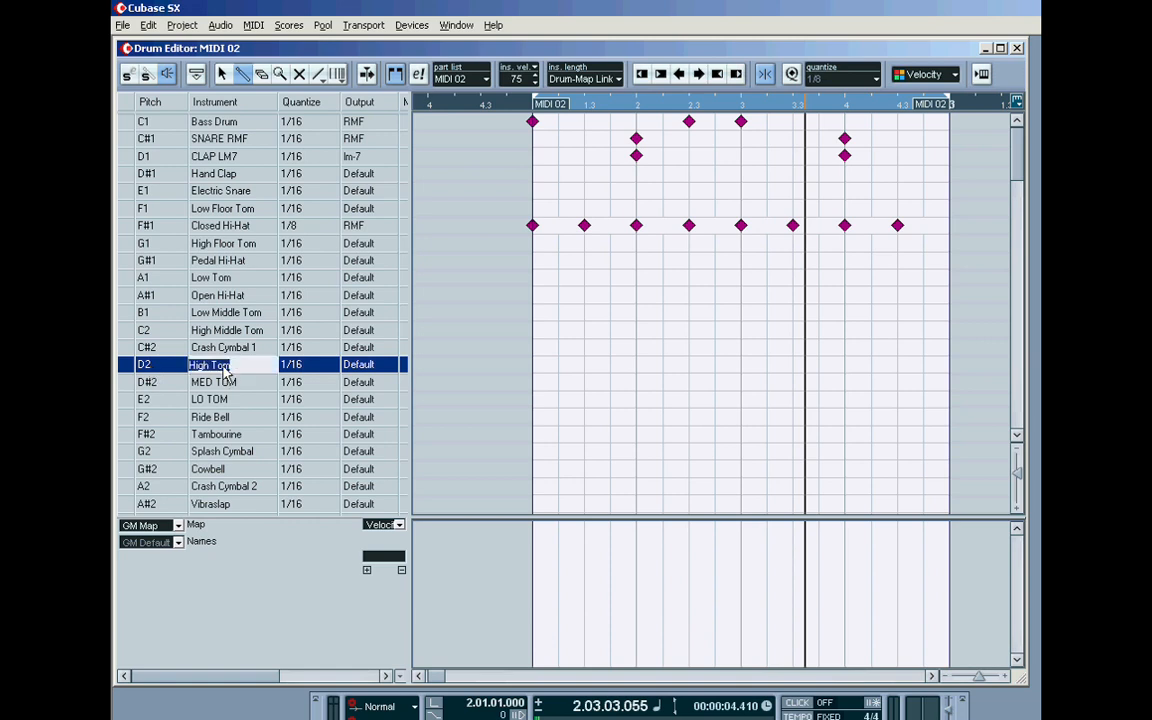
{"action": "type", "text": "BOOM KIK"}
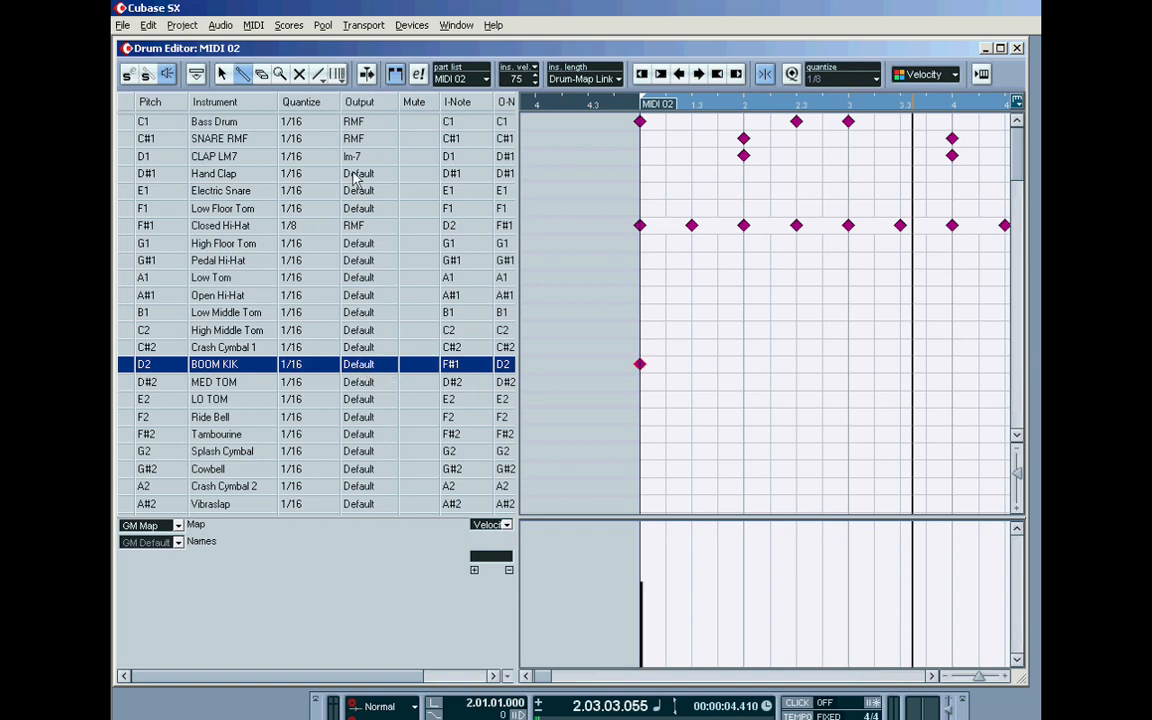
Route the BOOM KIK row to Monologue and add a kick-doubling hit at beat 2.3.
{"action": "left_click", "coordinate": [358, 364]}
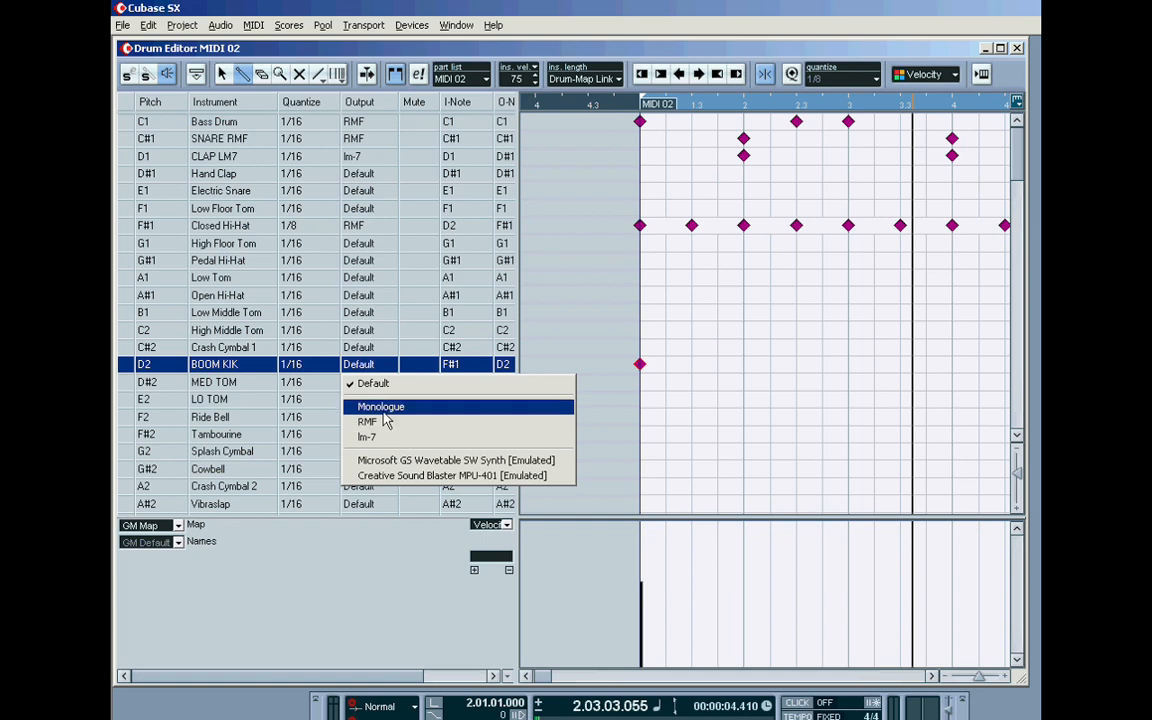
{"action": "left_click", "coordinate": [381, 406]}
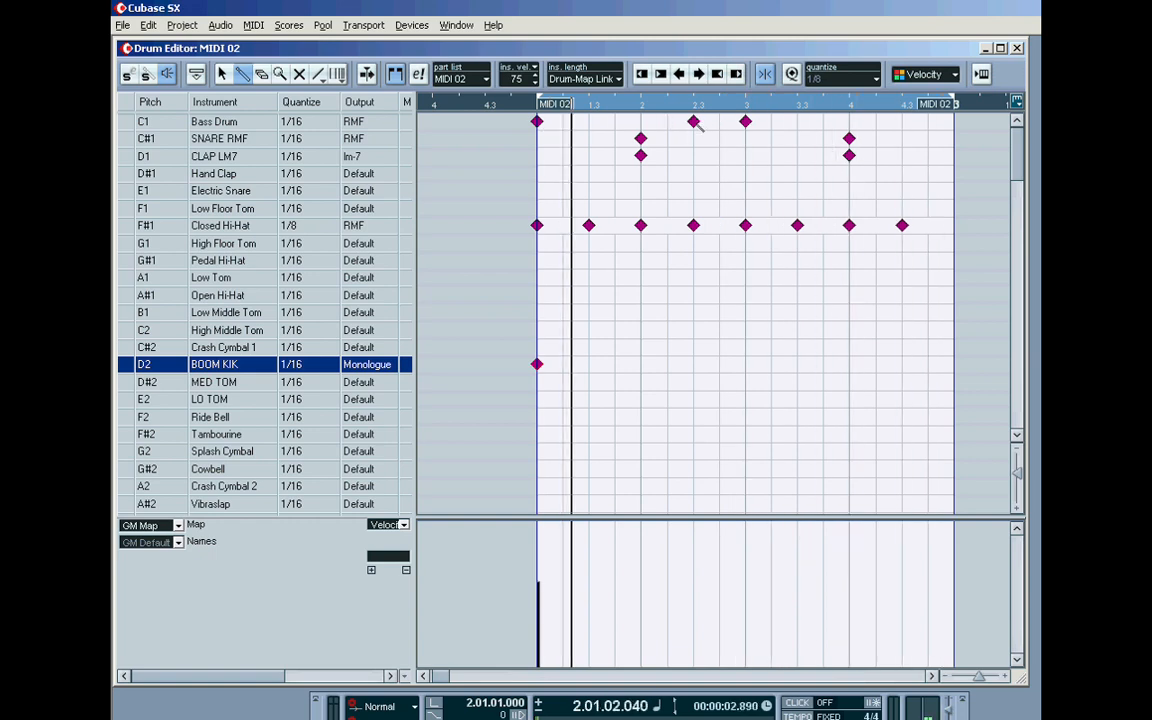
{"action": "left_click", "coordinate": [693, 364]}
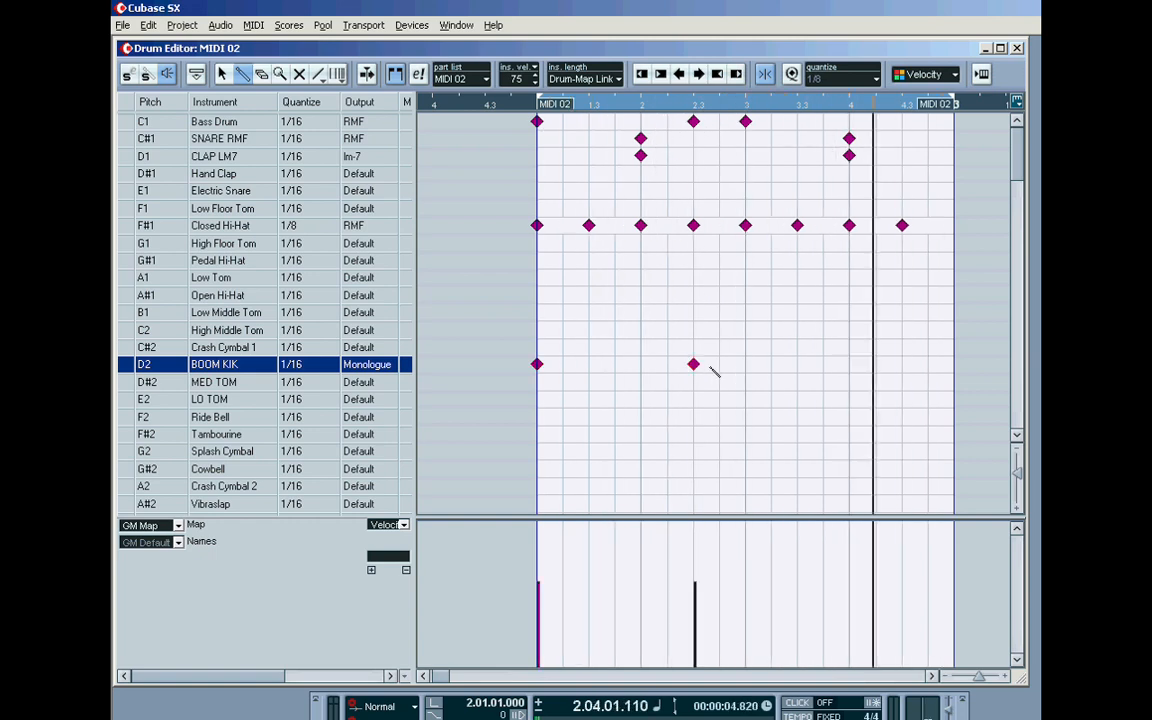